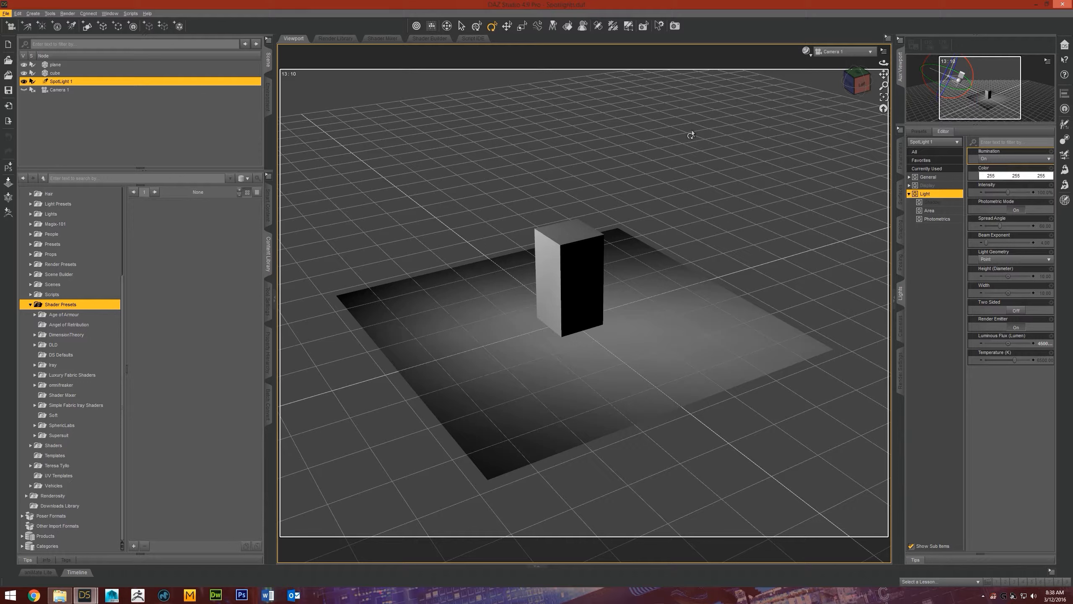
mouse_move(480, 134)
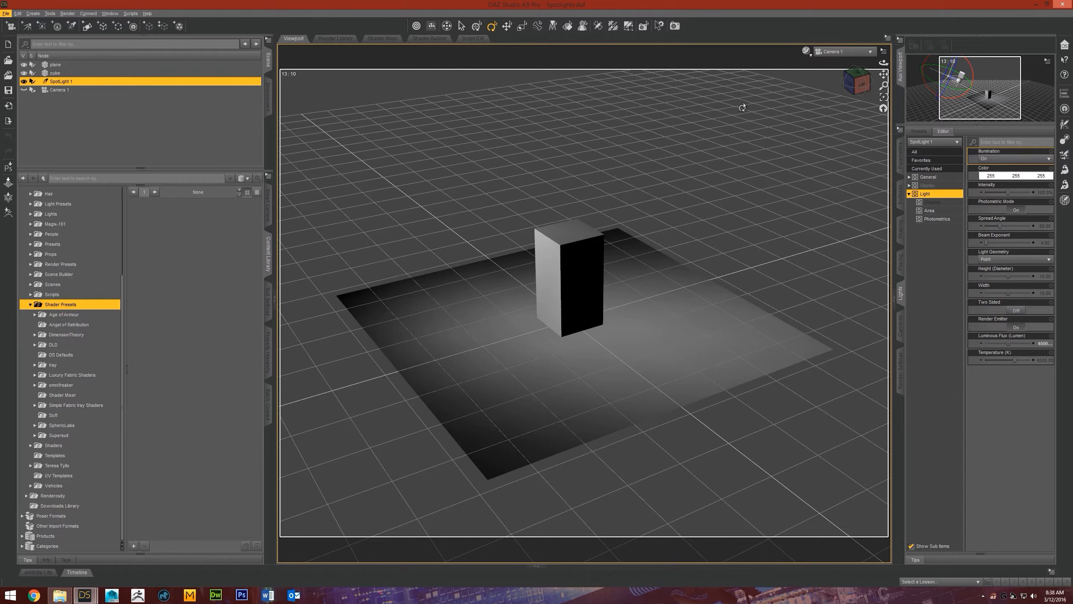
Step: Switch the viewport from Camera 1 to Perspective View, then look through SpotLight 1
click(845, 51)
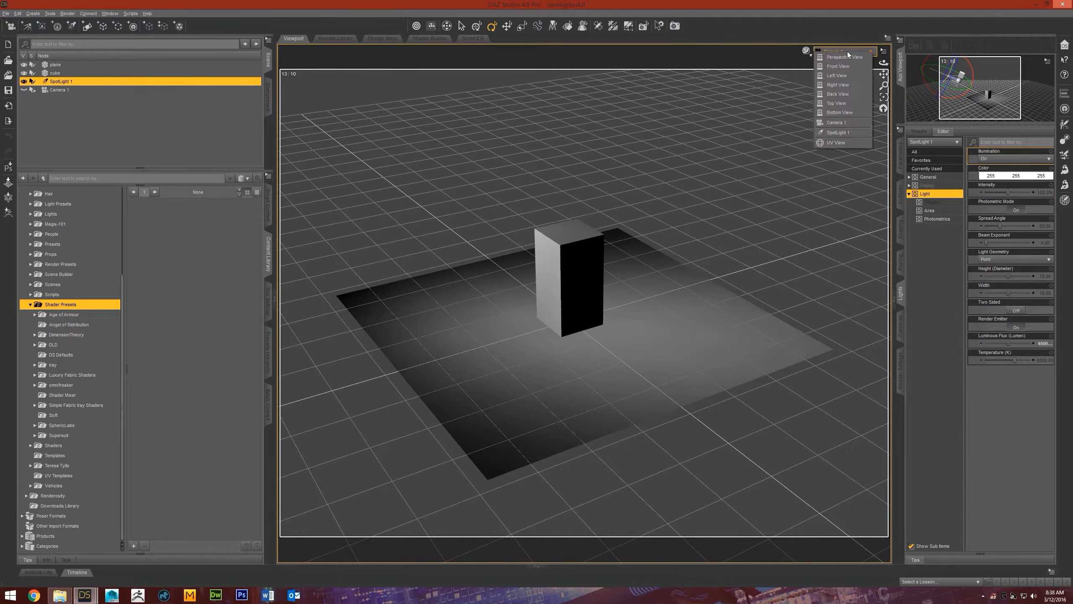
click(834, 57)
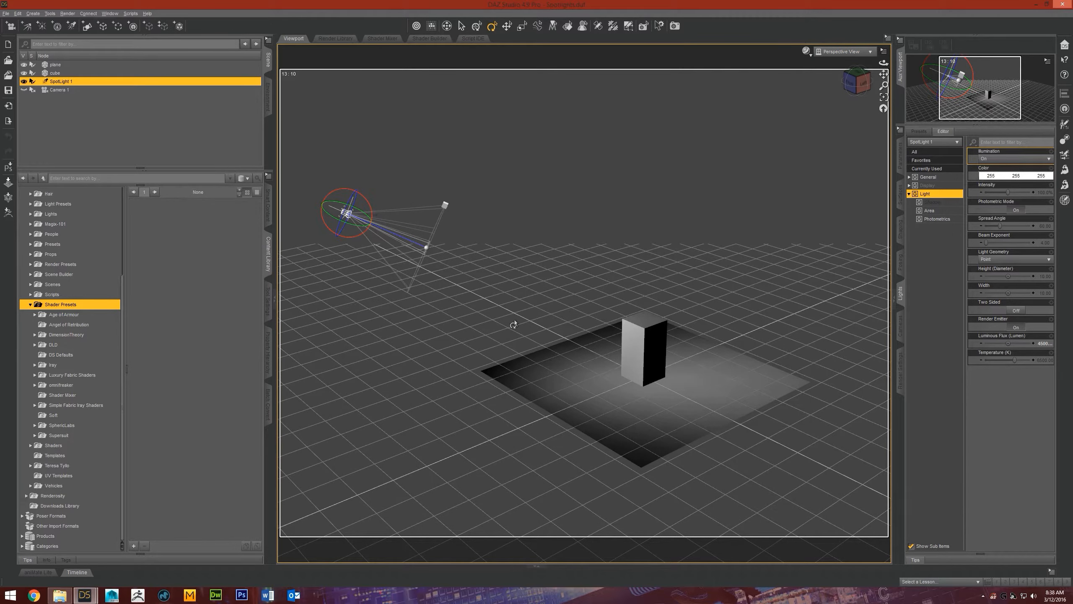
click(846, 51)
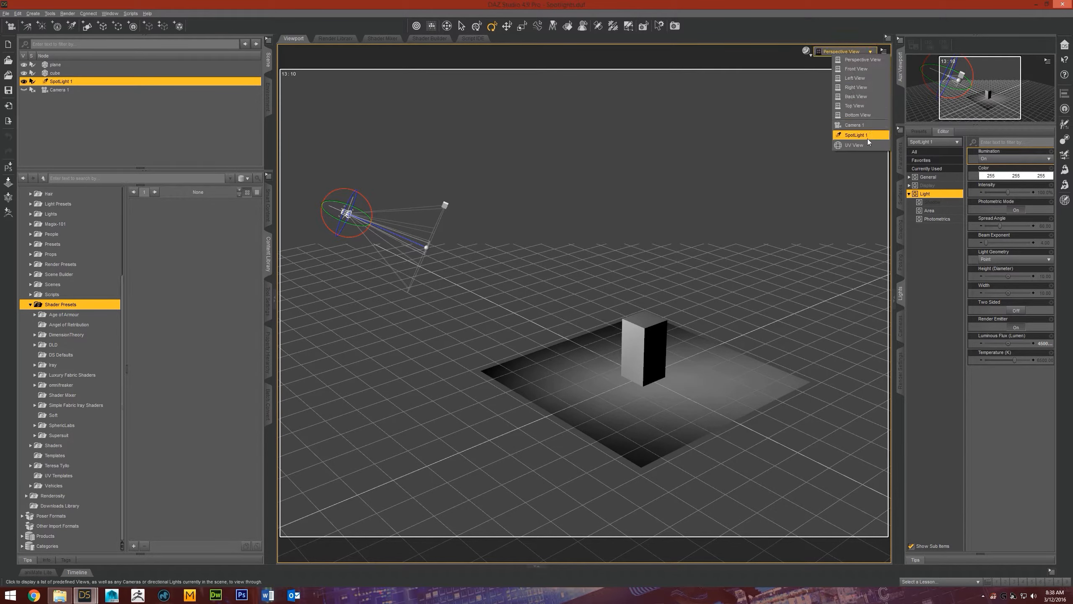
click(853, 125)
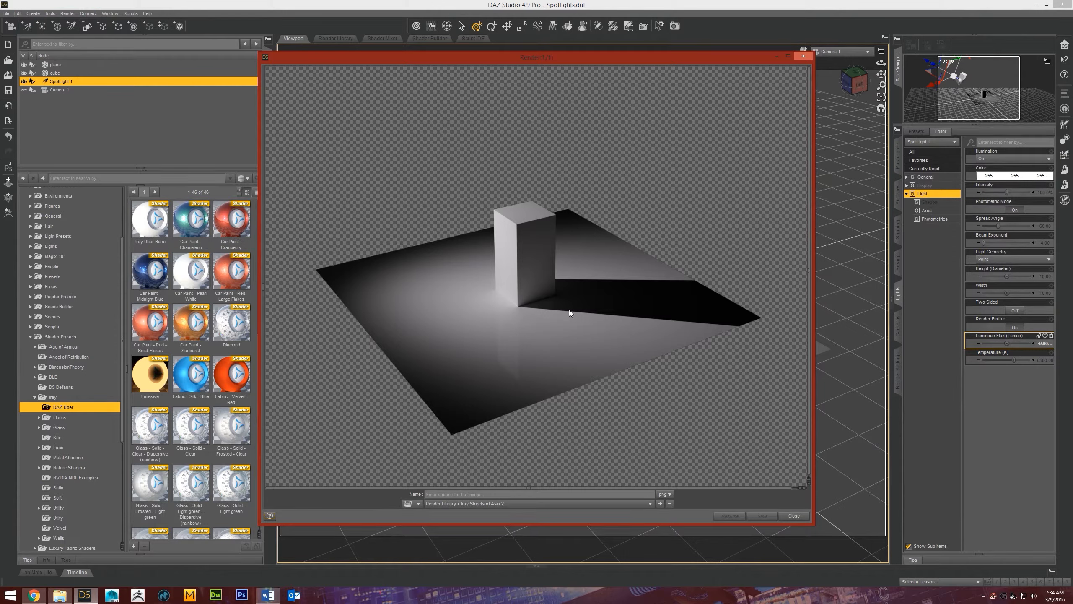
mouse_move(573, 283)
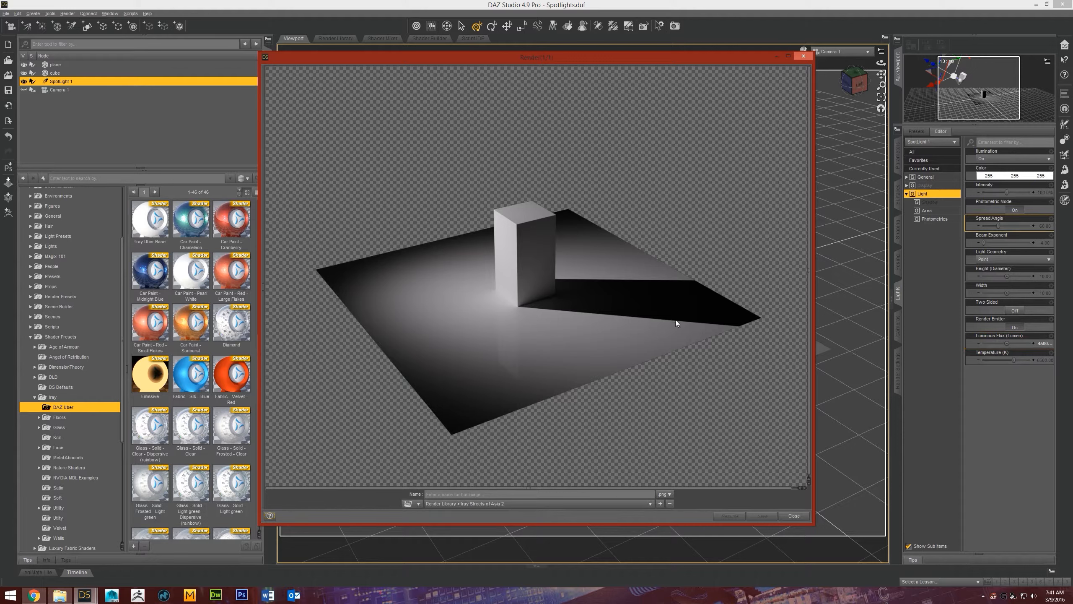
mouse_move(693, 329)
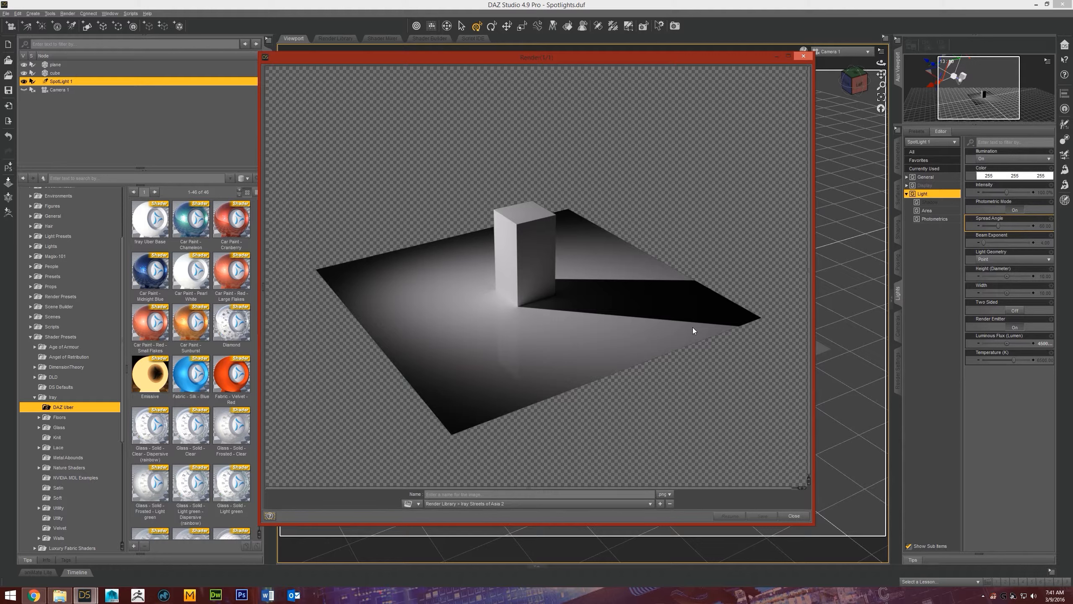
mouse_move(600, 297)
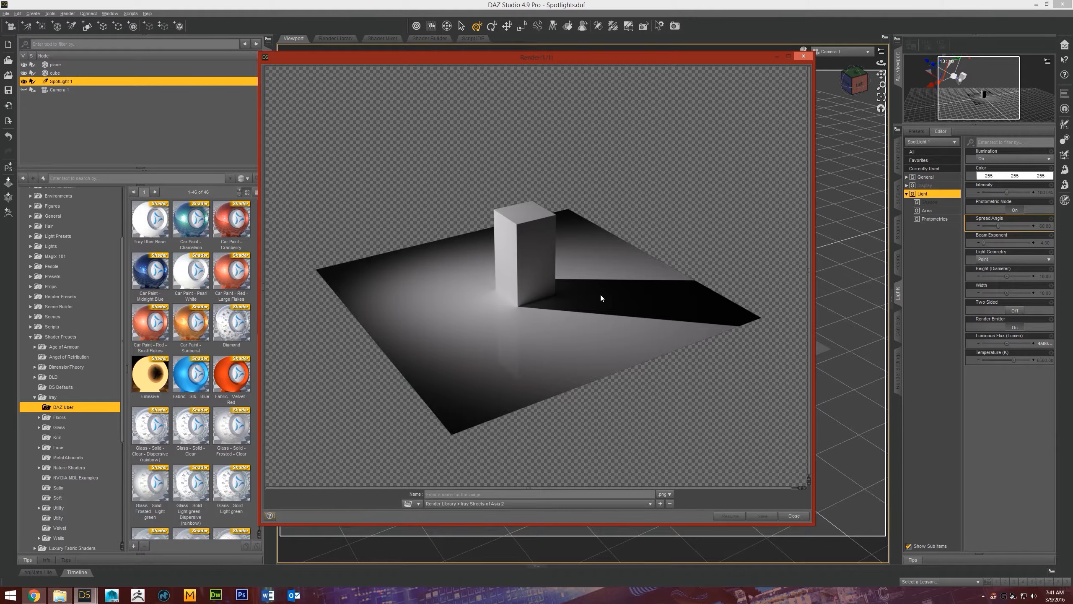
mouse_move(678, 219)
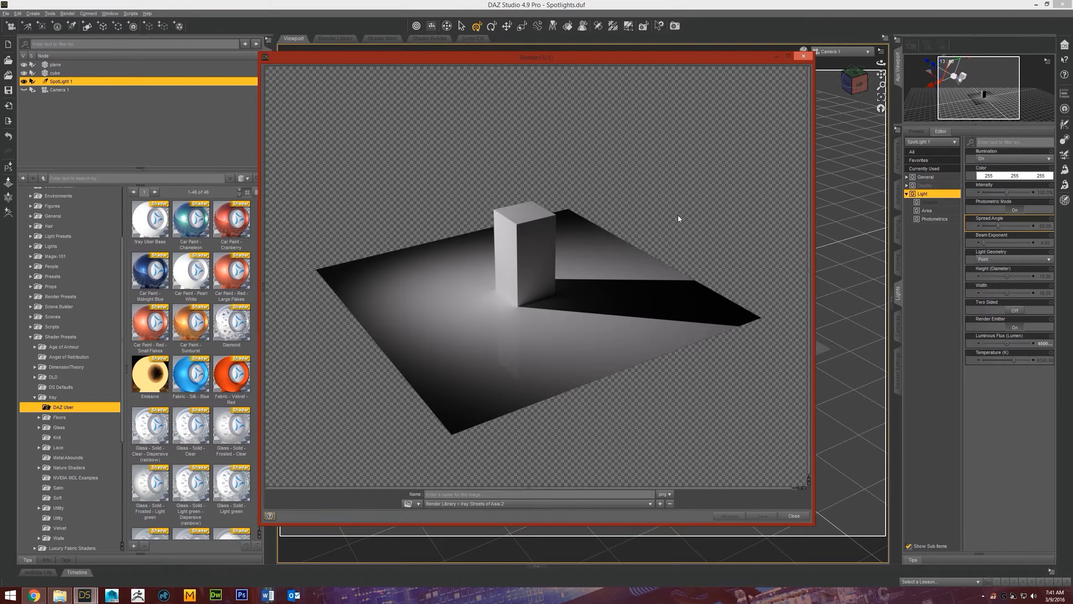
mouse_move(690, 250)
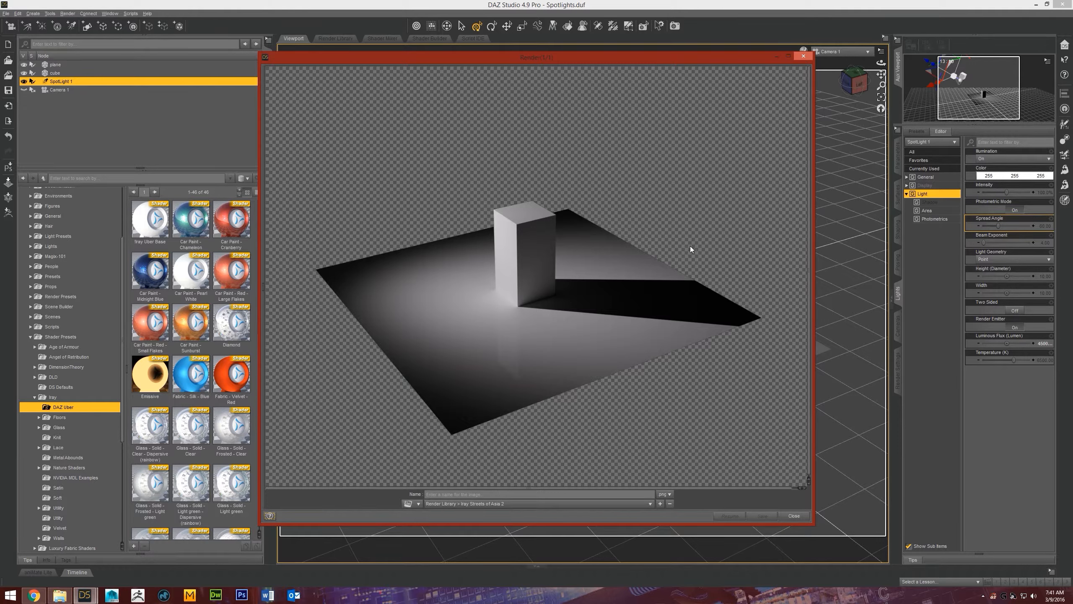
mouse_move(795, 227)
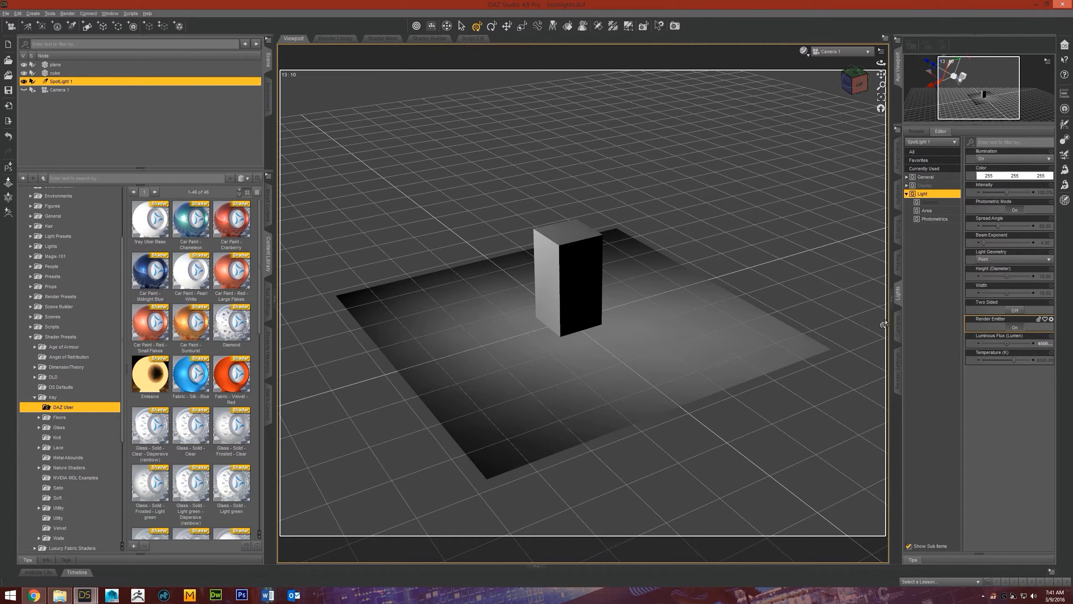
mouse_move(910, 151)
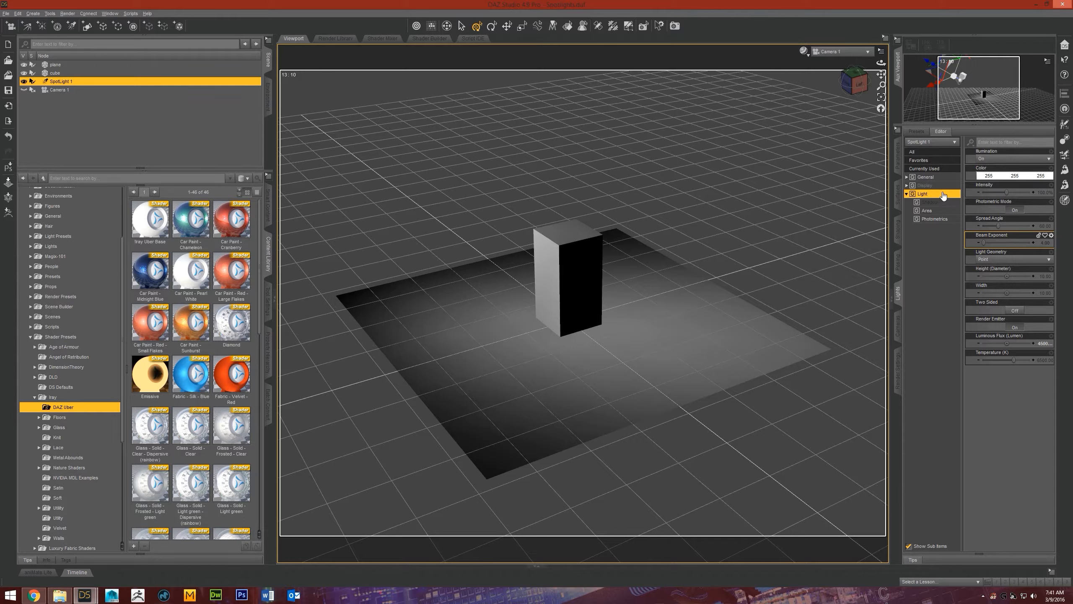
Step: Change SpotLight 1's Light Geometry from Point to Disc and drag its Height (Diameter) slider
click(1006, 259)
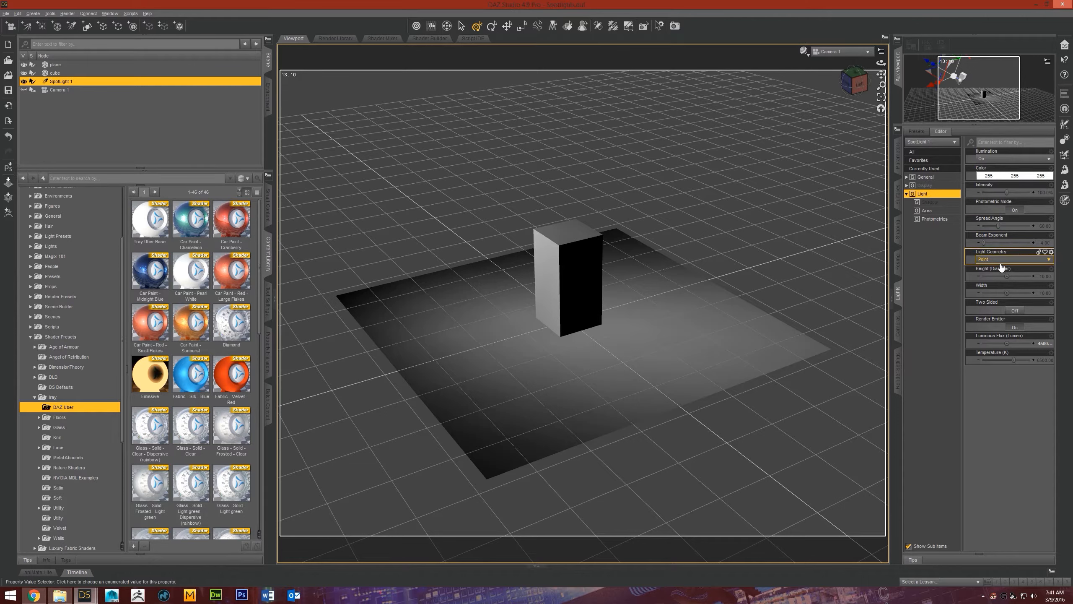
click(1013, 259)
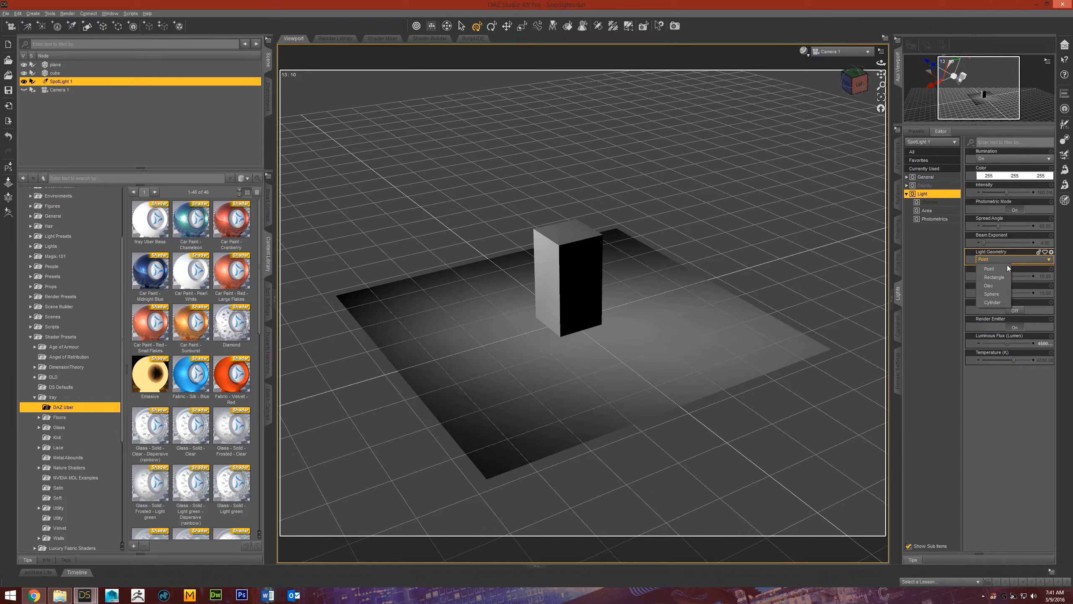
mouse_move(998, 308)
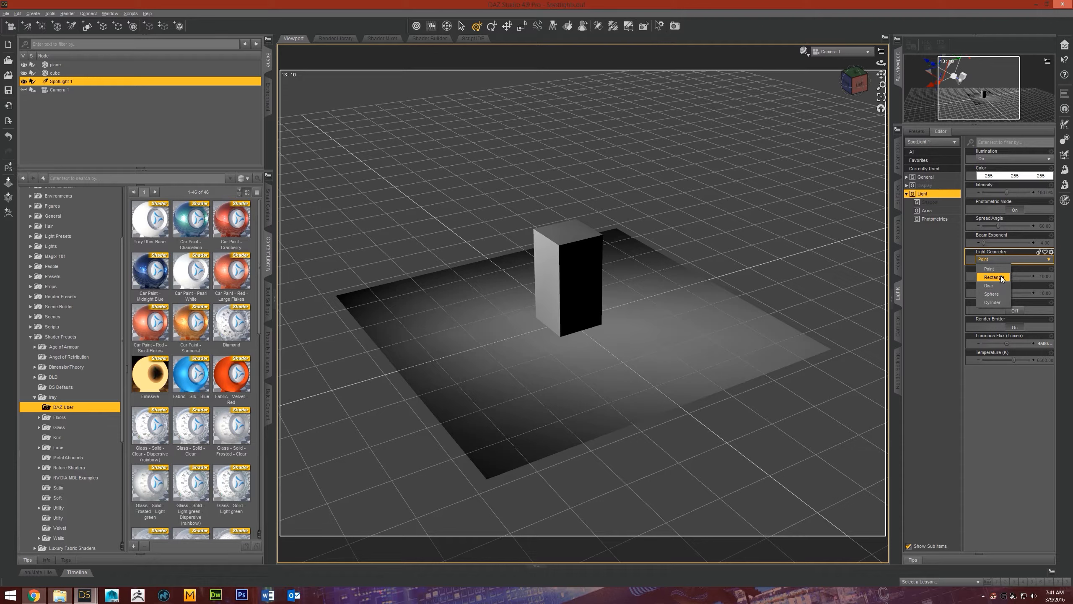
mouse_move(991, 284)
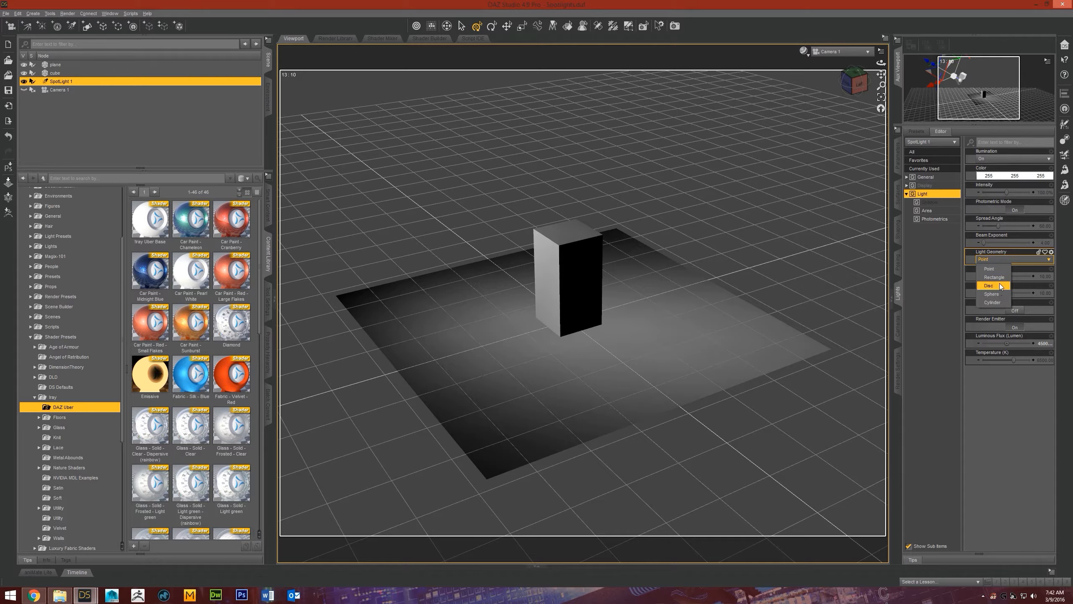
mouse_move(990, 293)
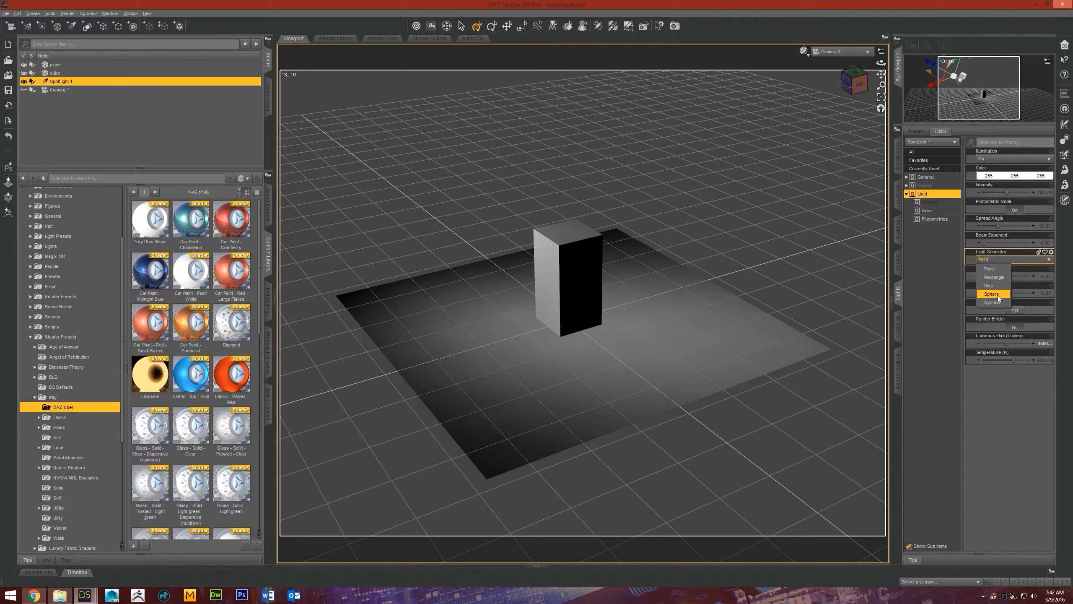
mouse_move(991, 302)
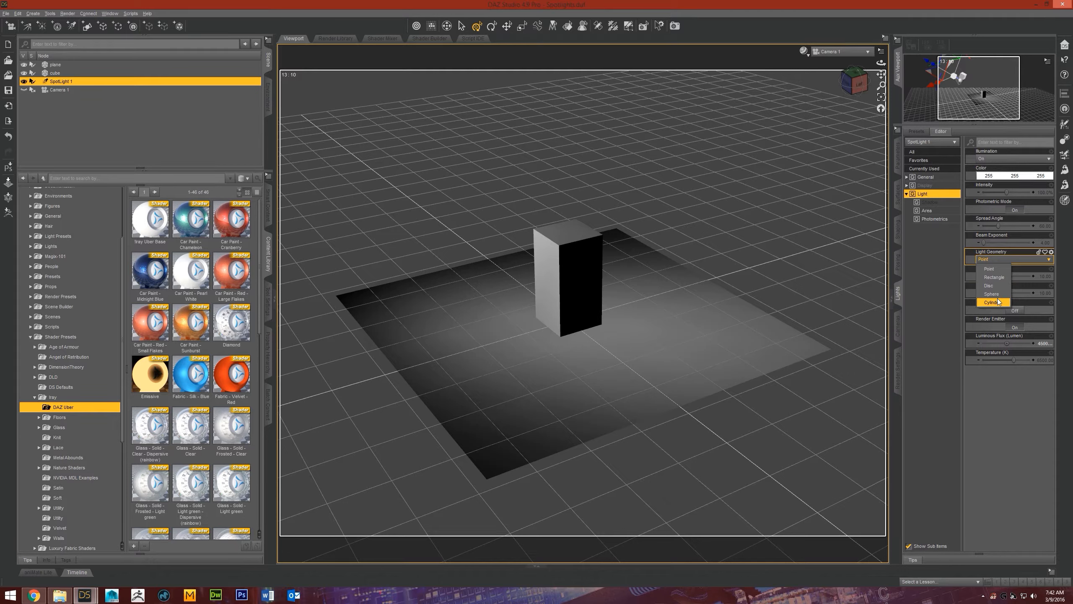
mouse_move(990, 285)
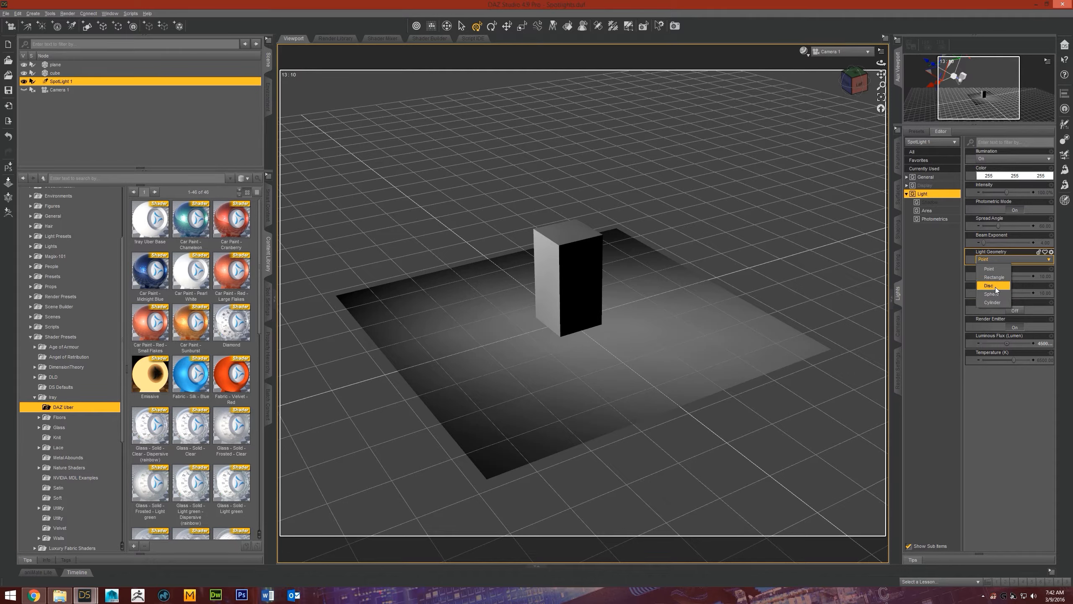
click(989, 286)
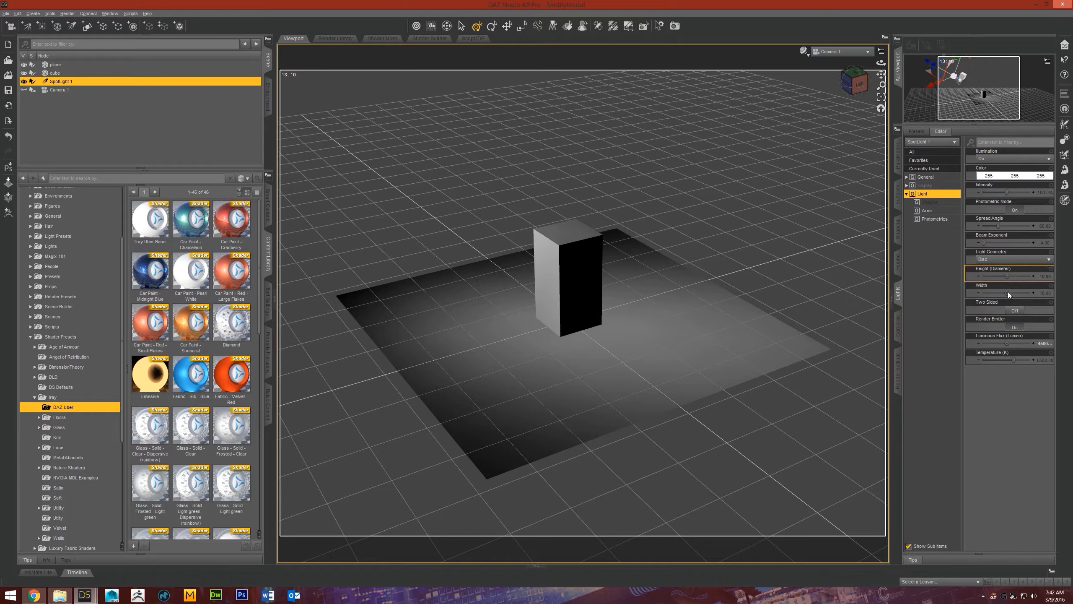
mouse_move(1012, 293)
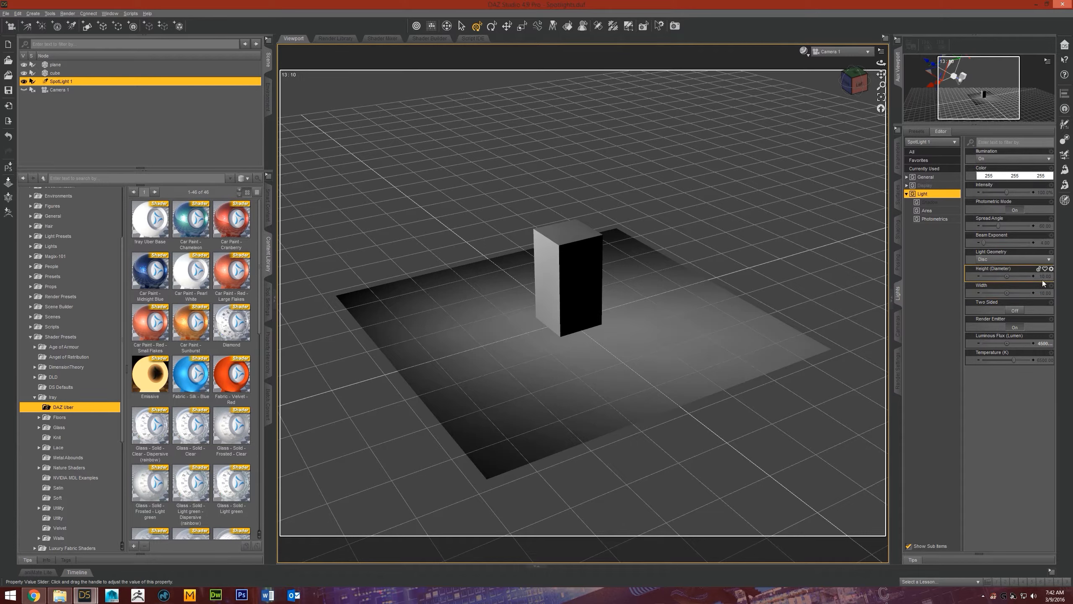
drag(985, 275, 1033, 274)
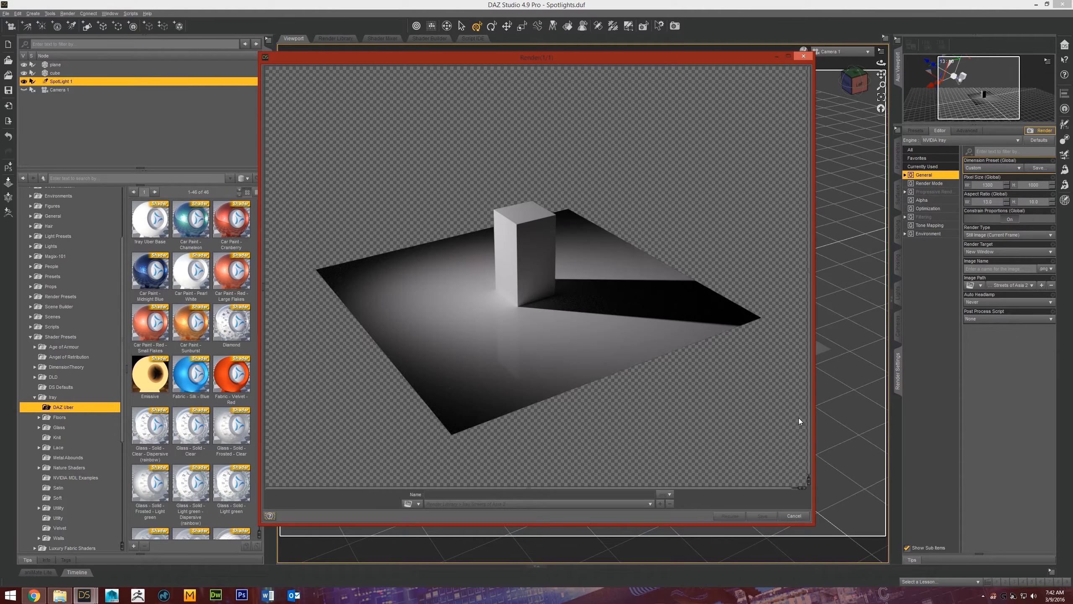
mouse_move(782, 401)
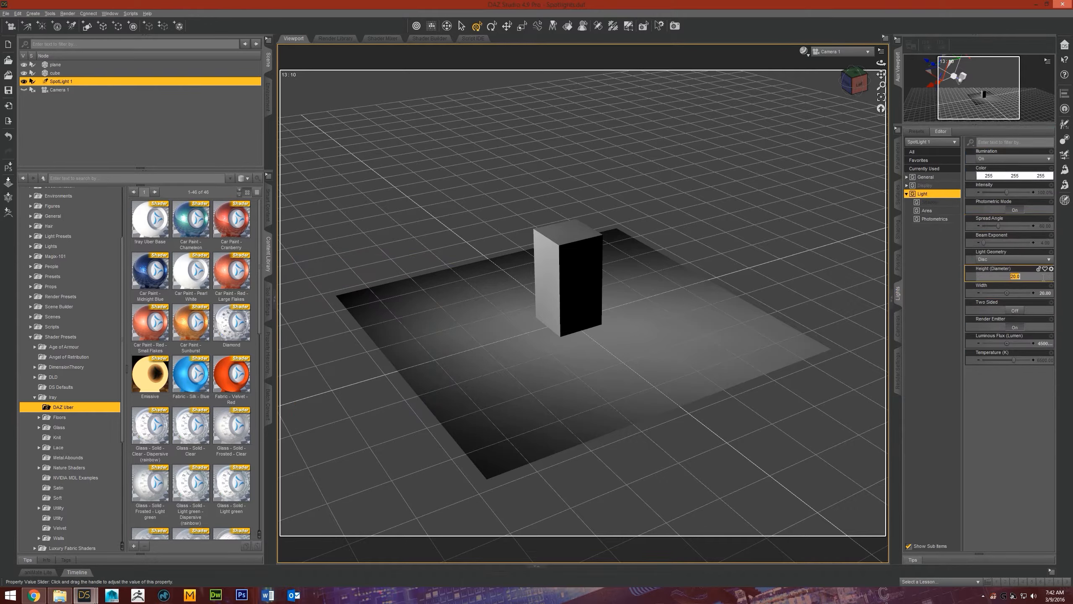
Step: Set the disc light's diameter to 20 and start a new Iray render
drag(1016, 276, 1040, 277)
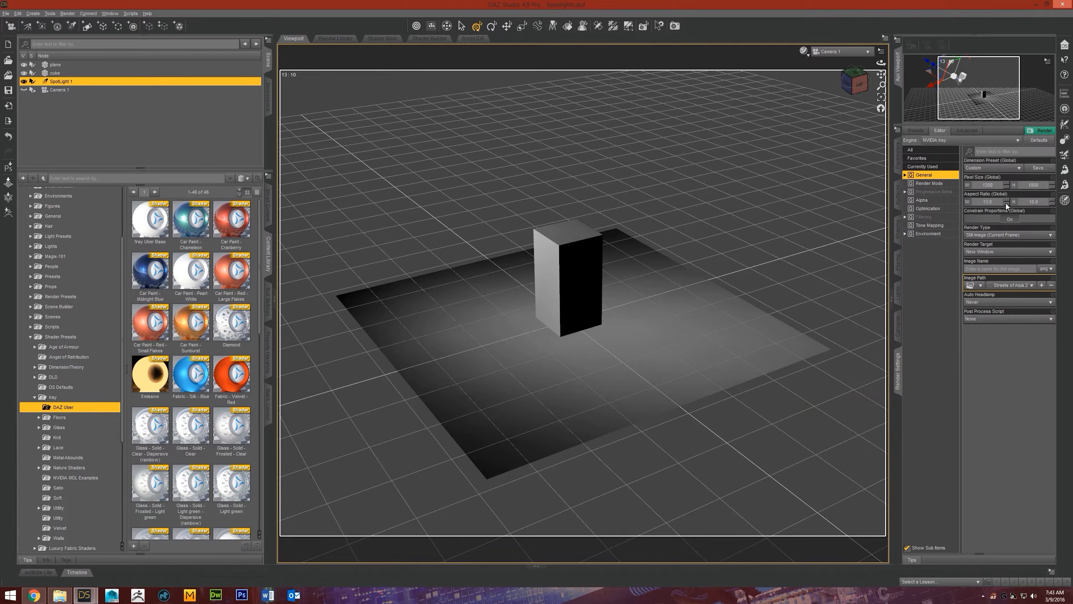
click(1044, 130)
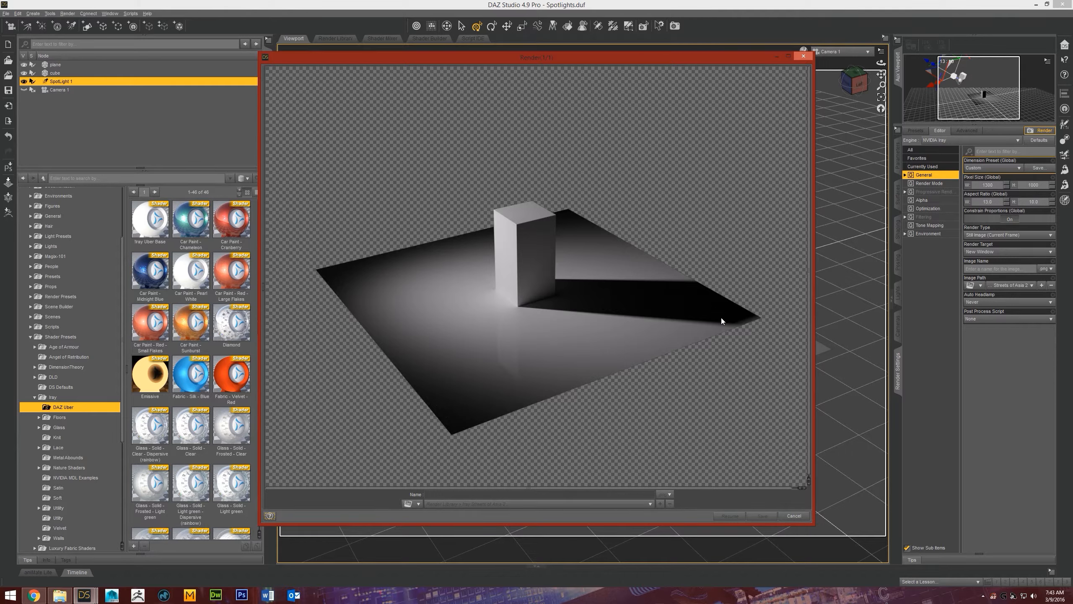
mouse_move(636, 352)
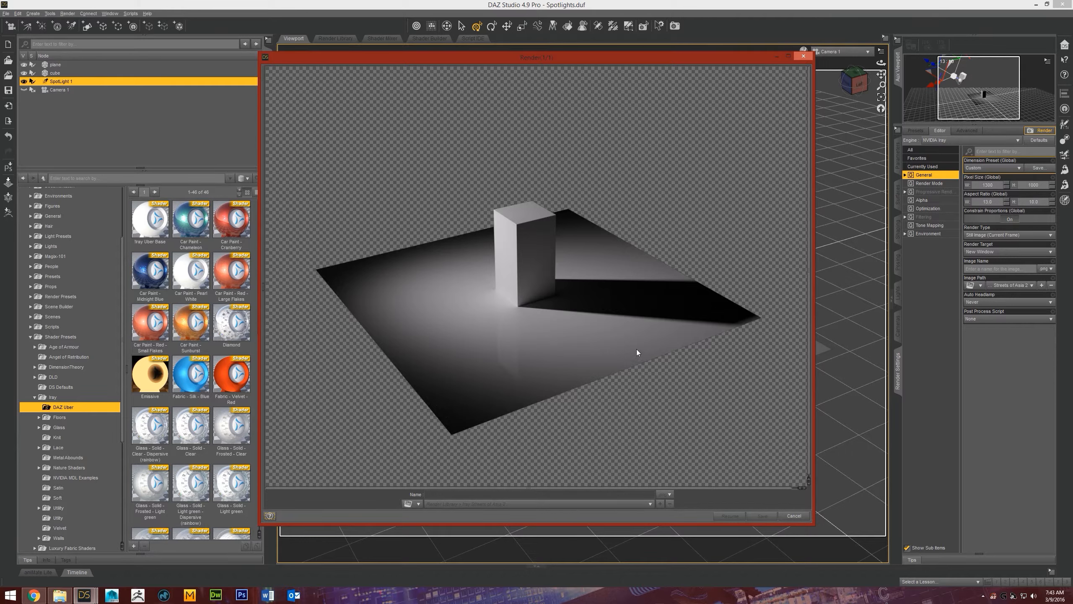
mouse_move(711, 316)
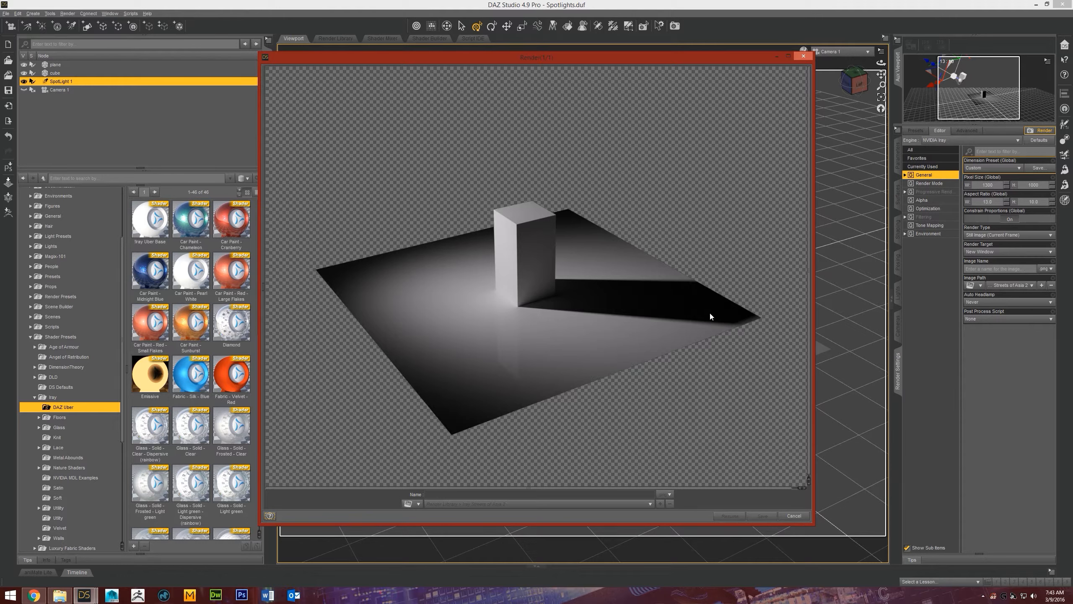
mouse_move(672, 351)
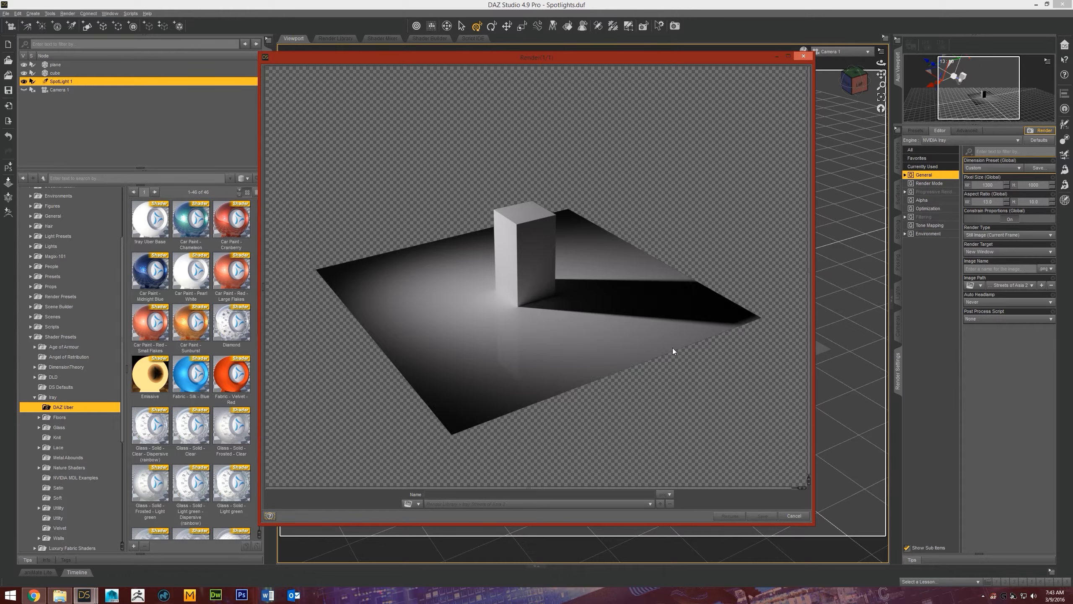
mouse_move(602, 321)
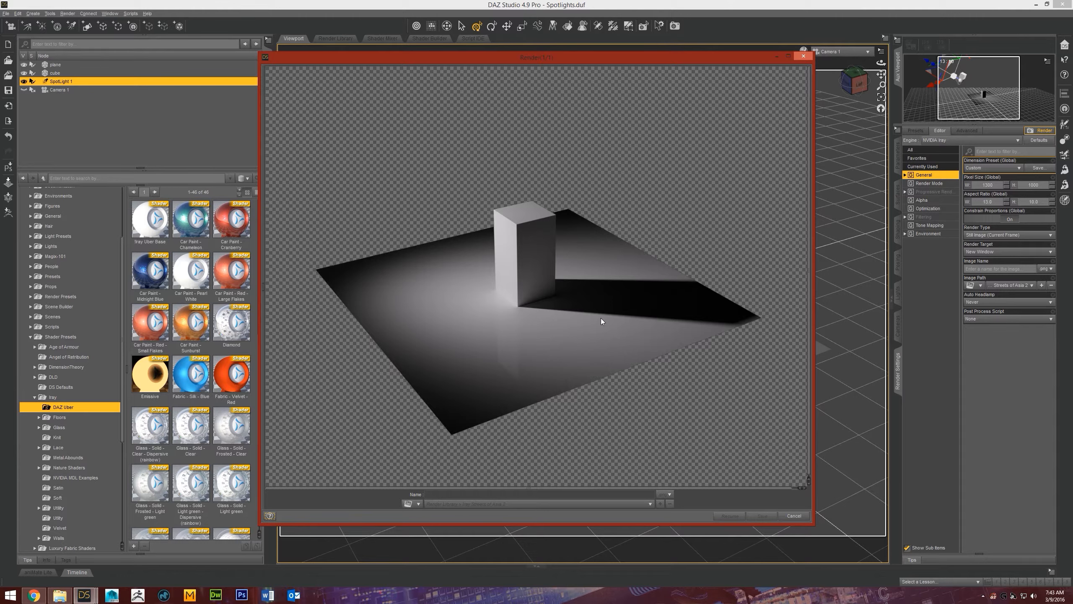
mouse_move(595, 298)
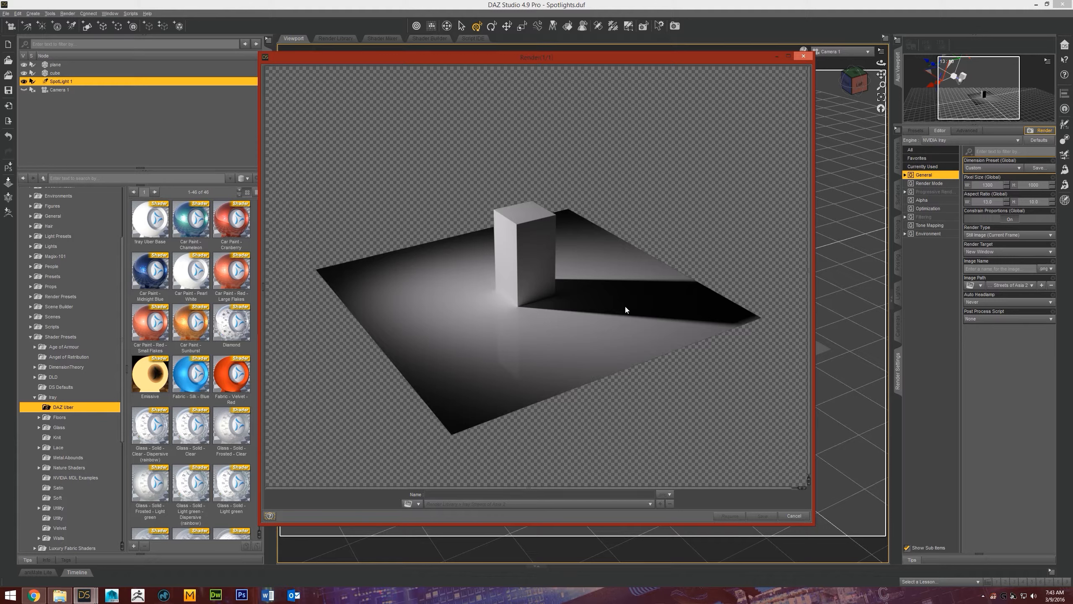
Step: Cancel the in-progress Iray render and confirm stopping it with Yes
click(793, 515)
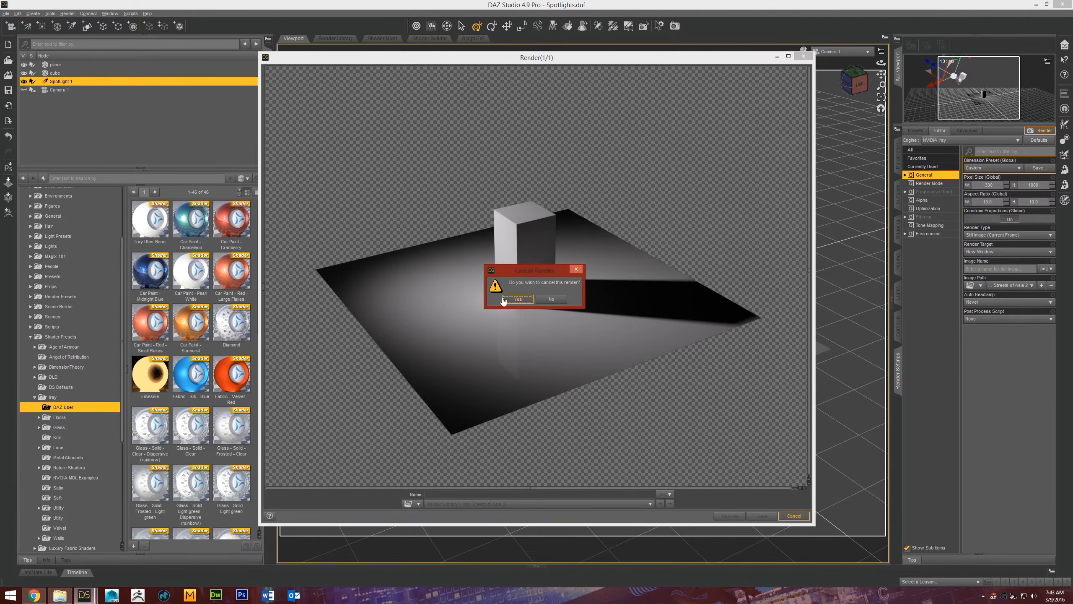
click(552, 299)
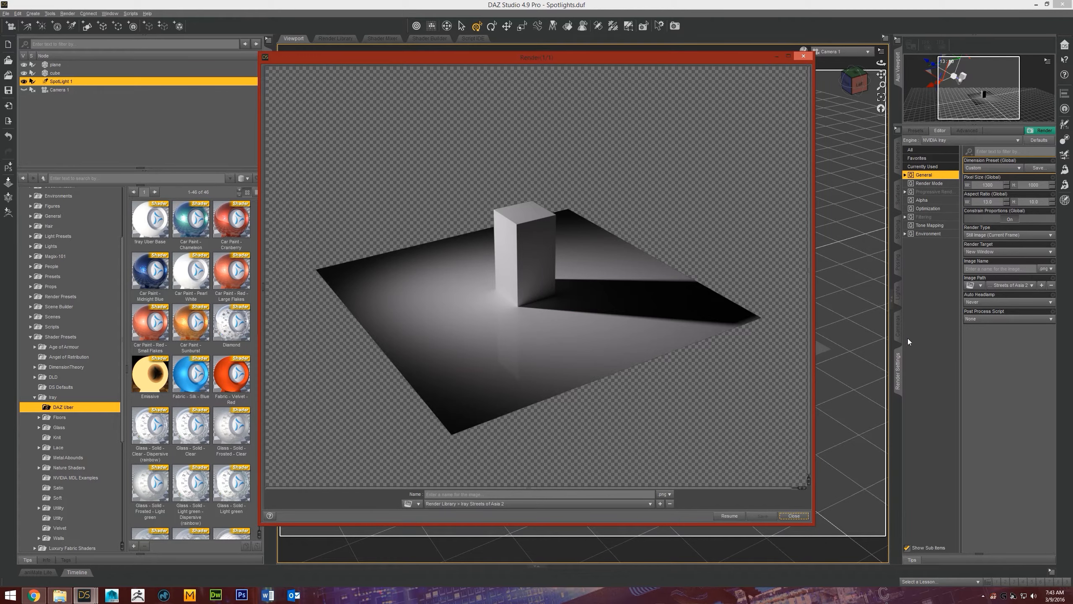
Step: Close the stopped render window and show the General render settings
click(794, 515)
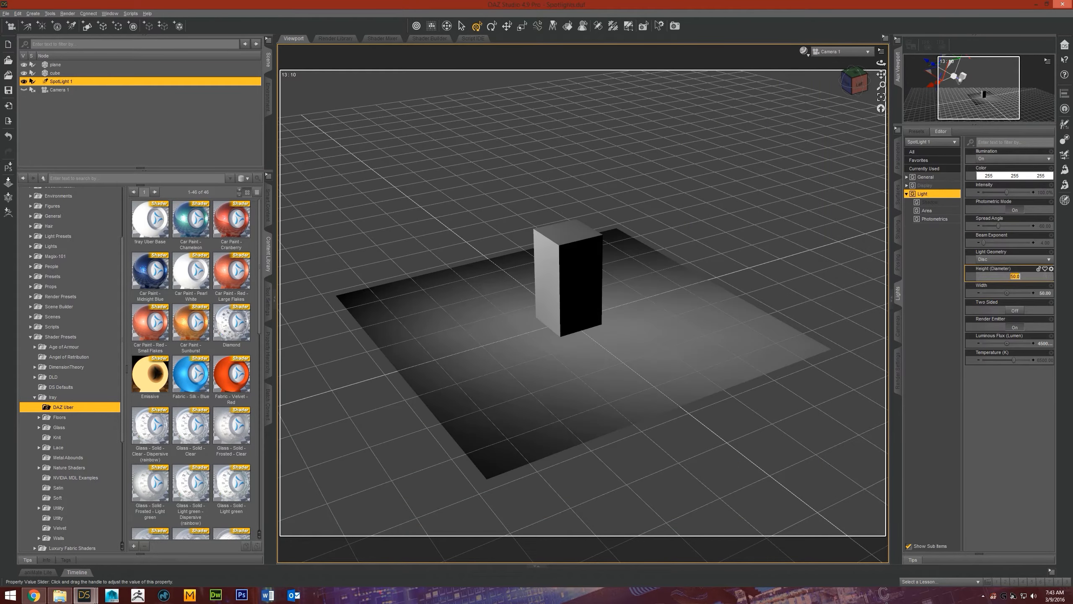
click(1013, 293)
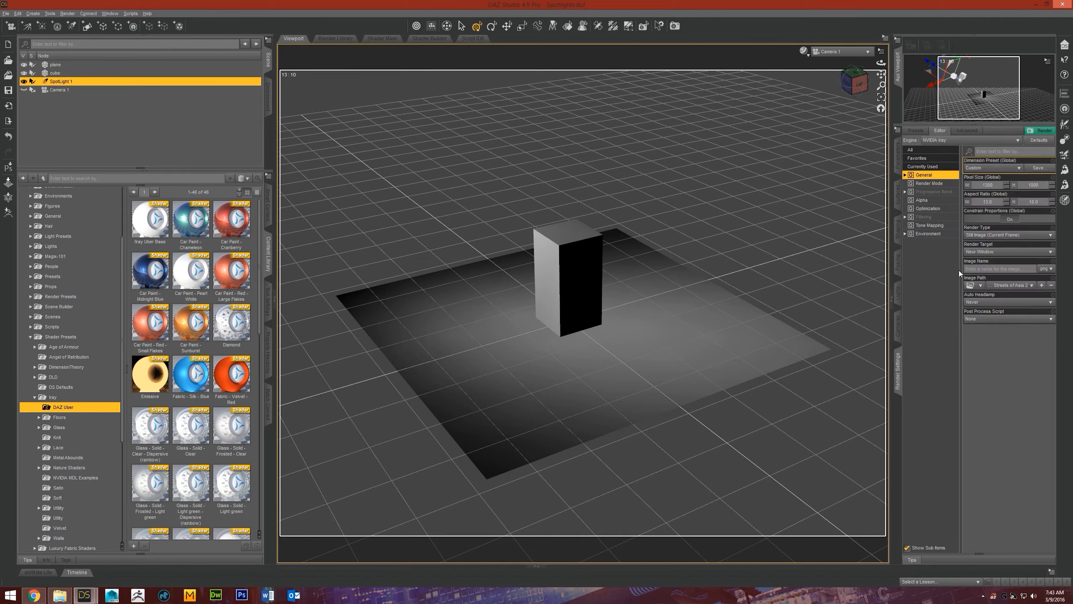
click(1043, 130)
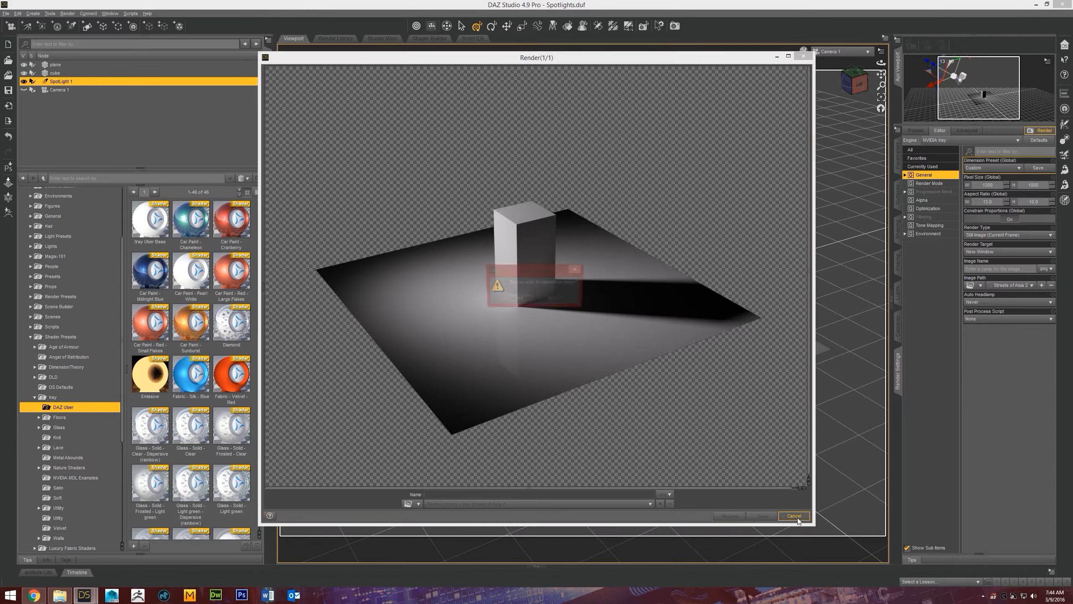
Step: Close the cancelled test render window
click(793, 515)
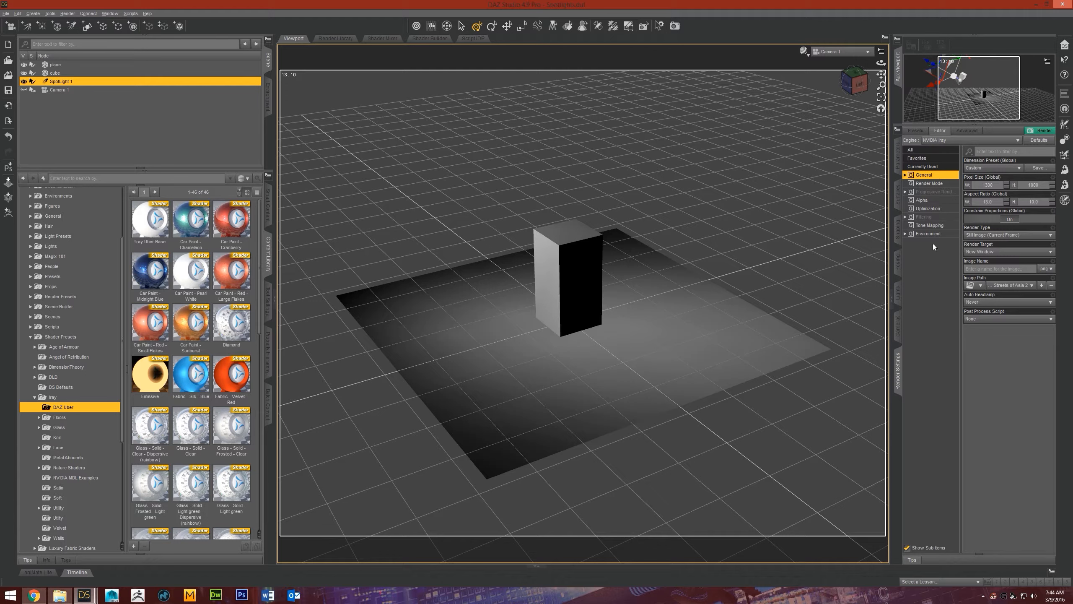
Step: Try Dome and Scene environment mode, then set Environment Mode back to Scene Only
click(1006, 168)
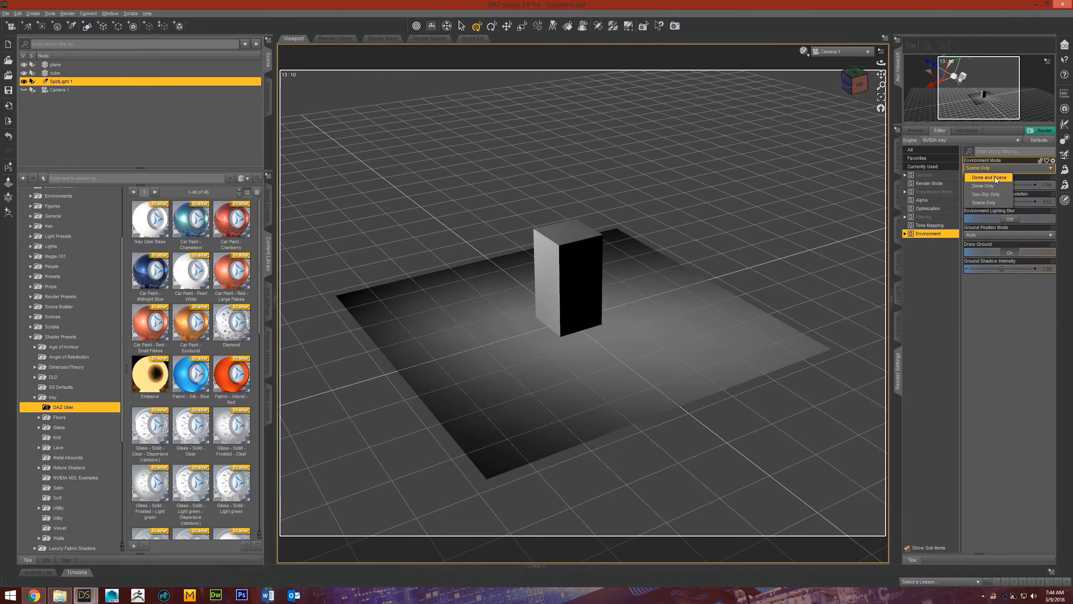
click(988, 177)
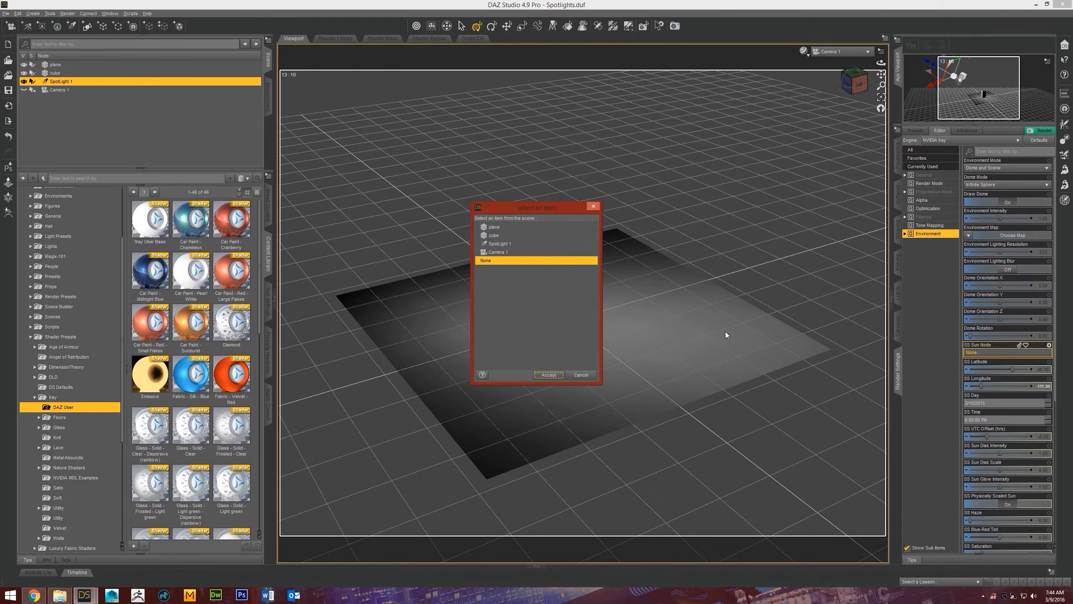
click(548, 374)
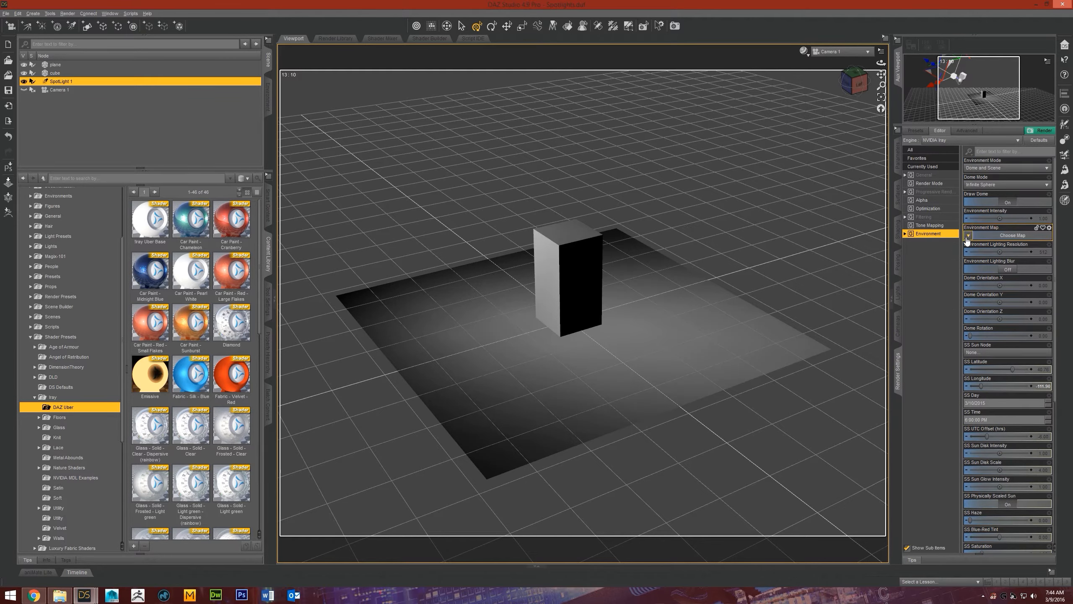
scroll(down, 3)
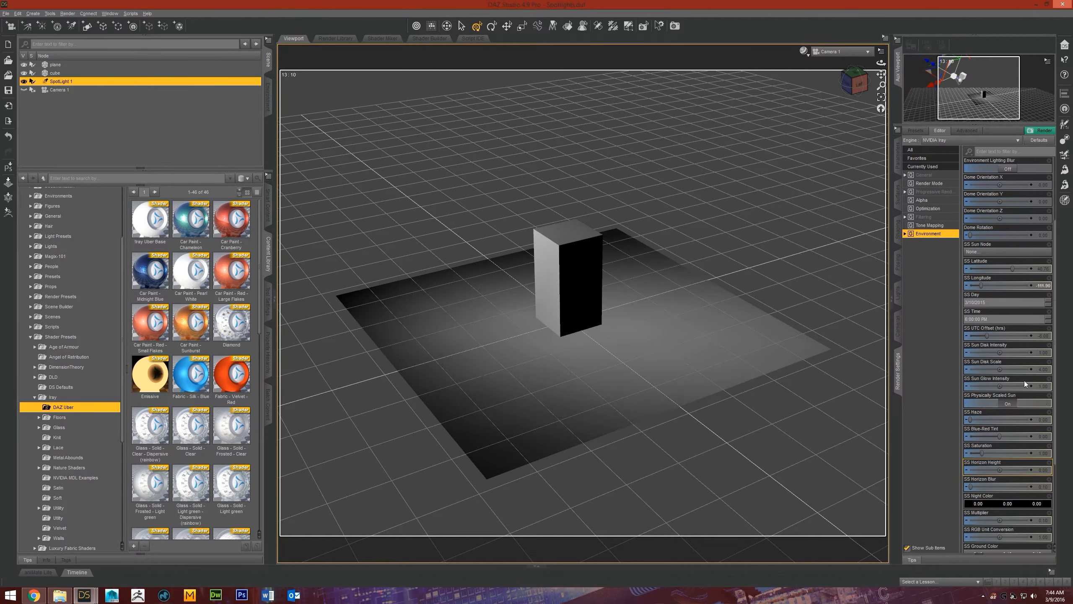
scroll(down, 3)
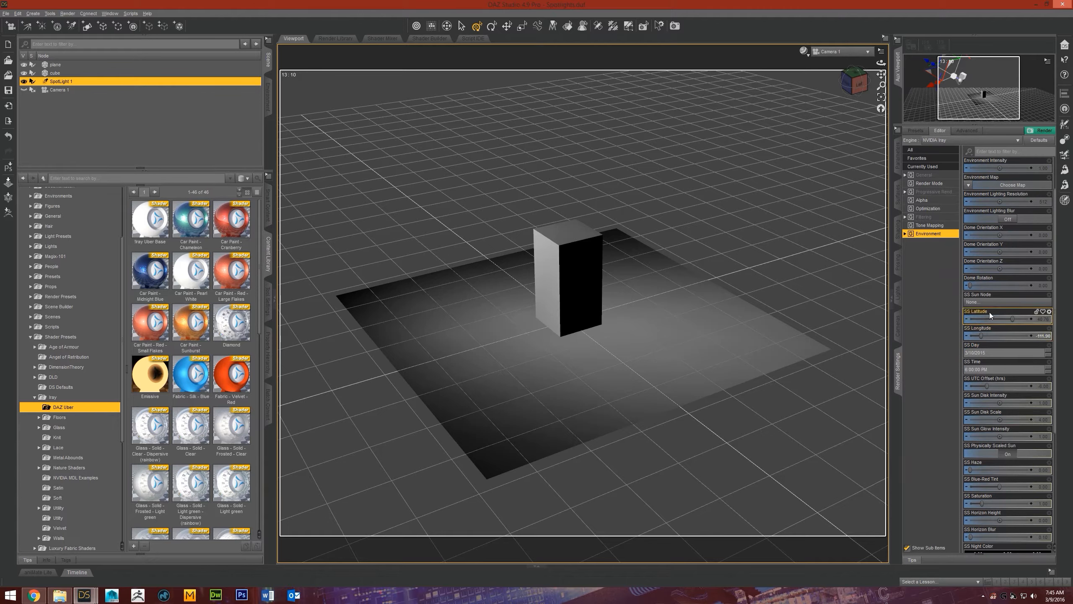
scroll(down, 3)
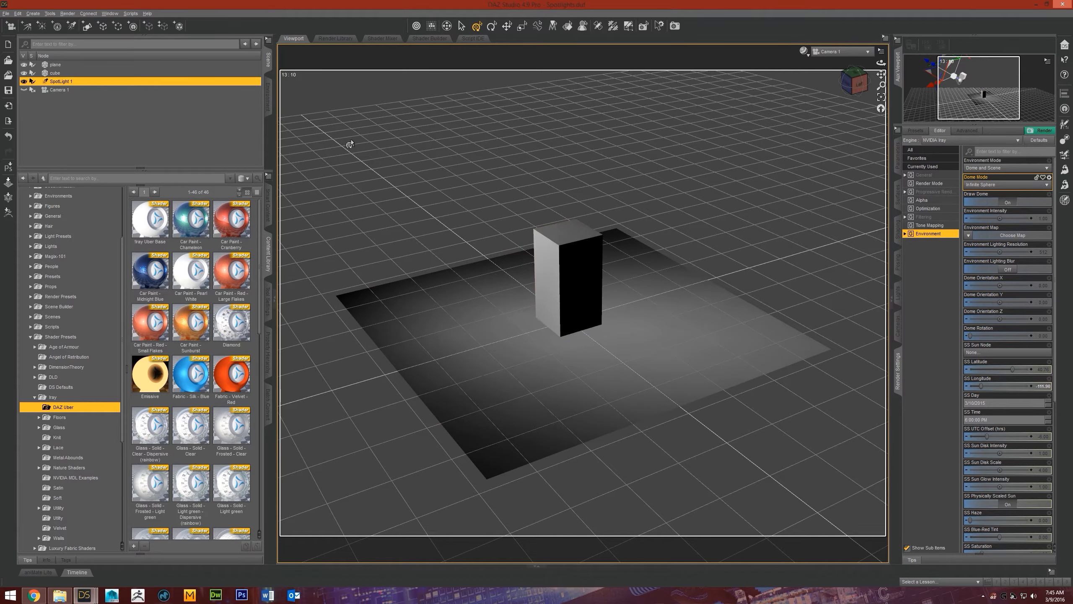
click(1006, 168)
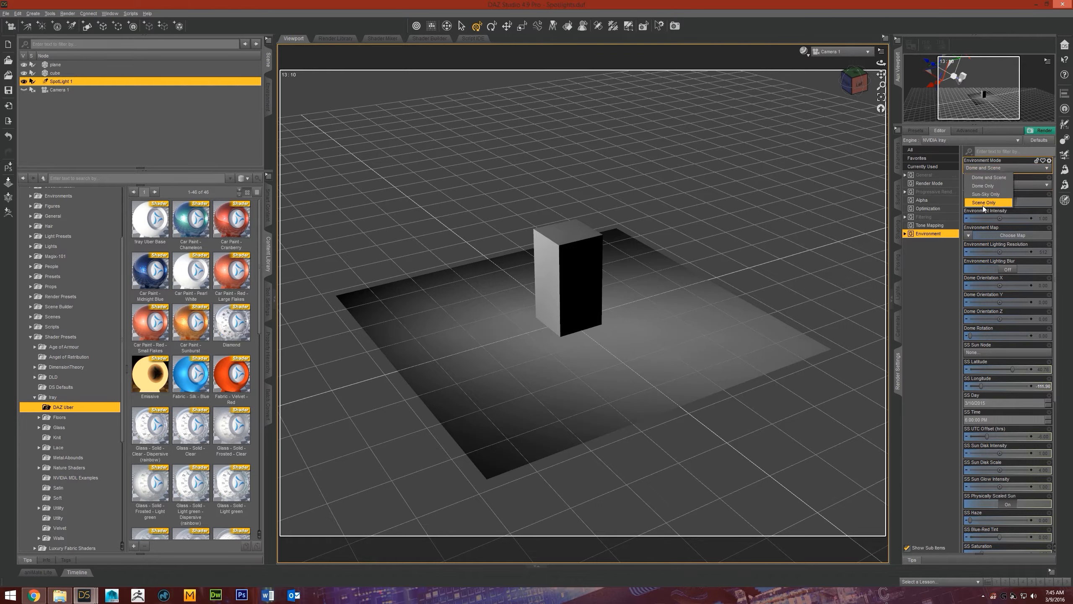
click(984, 202)
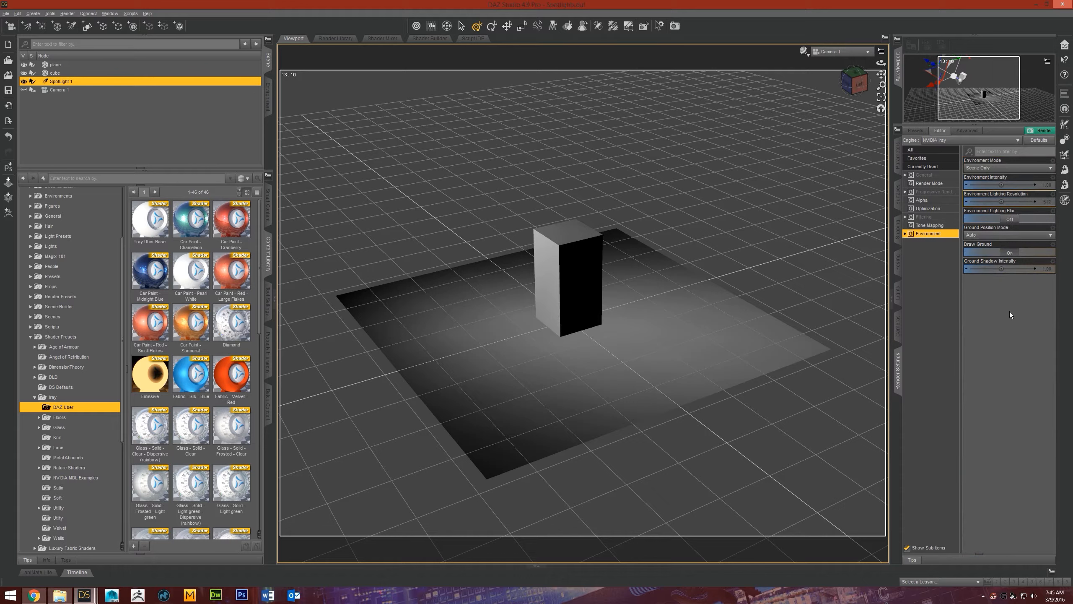
mouse_move(990, 307)
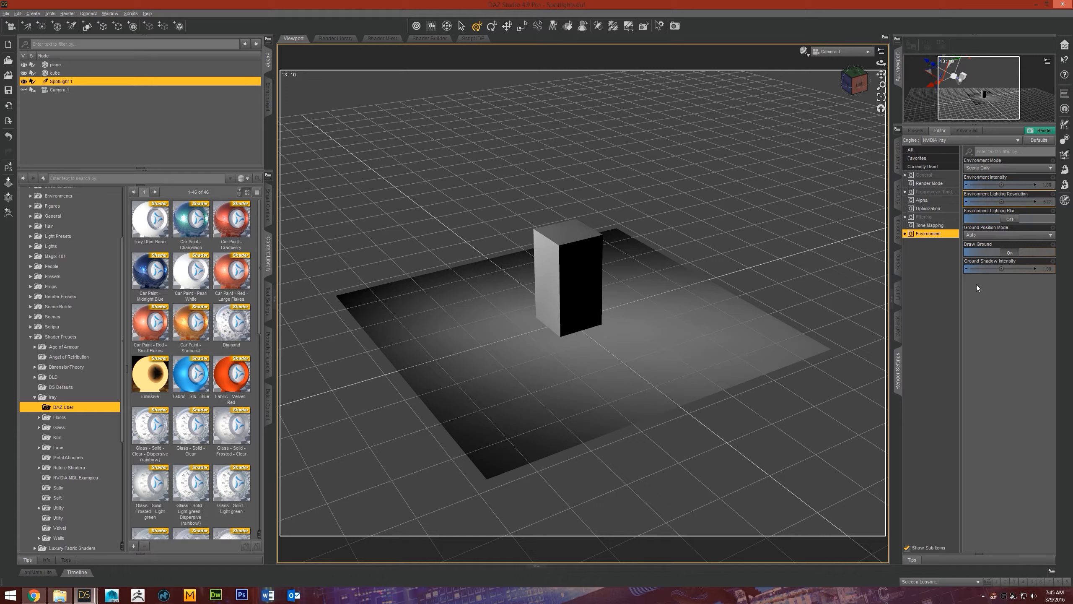
mouse_move(296, 107)
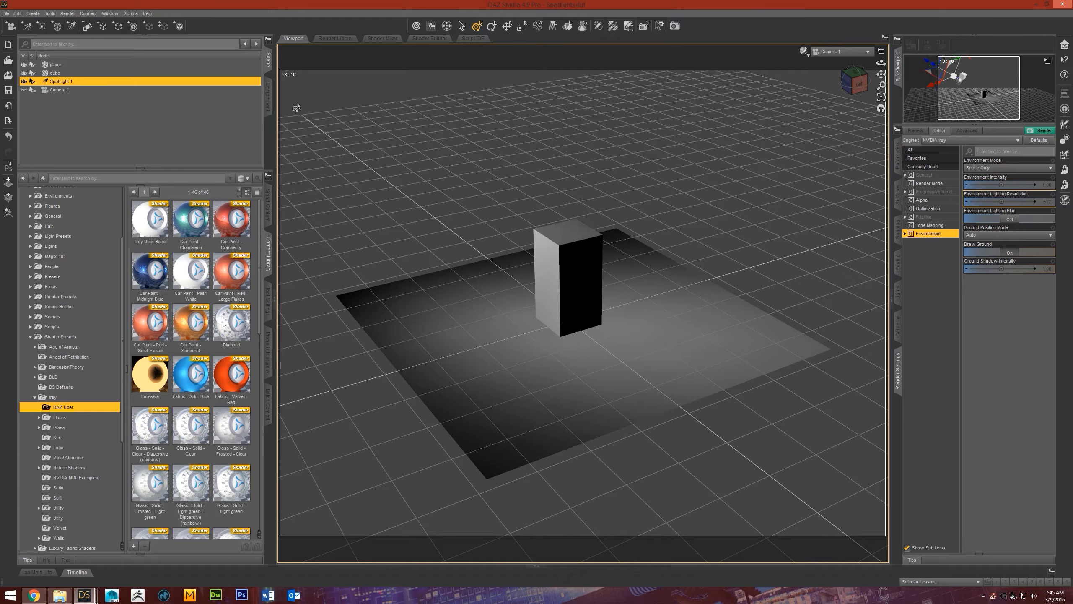
Step: Select Camera 1 and set its Headlamp Mode to Off
click(59, 90)
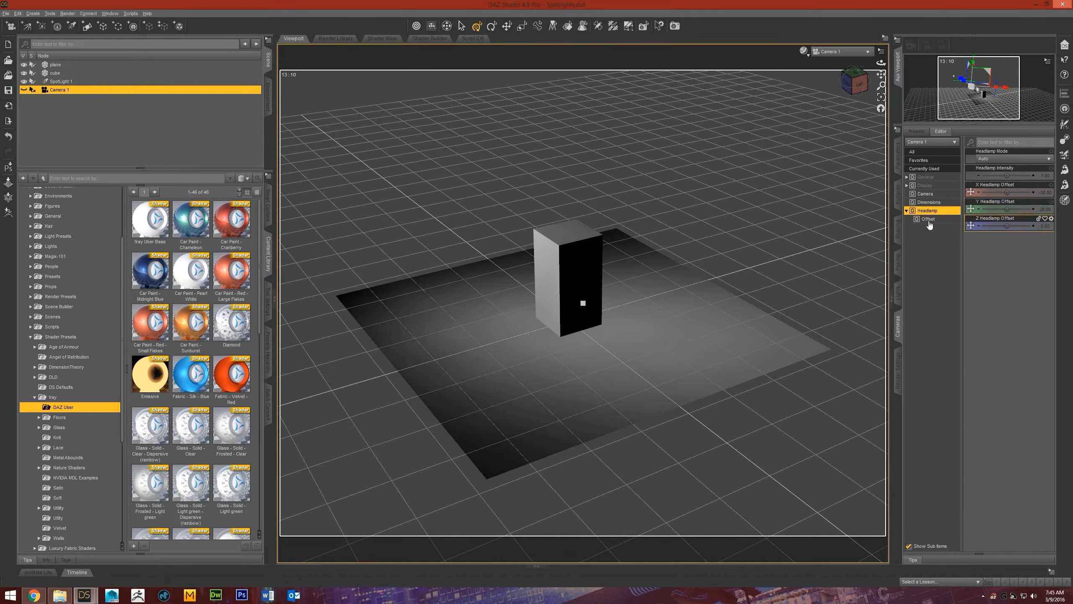
click(1006, 158)
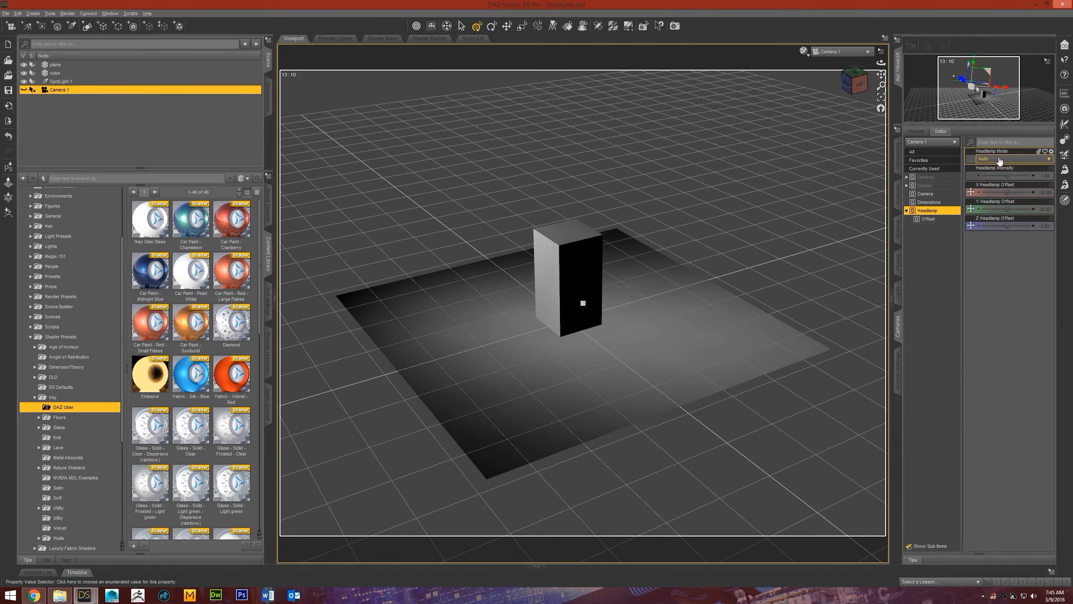
click(1006, 158)
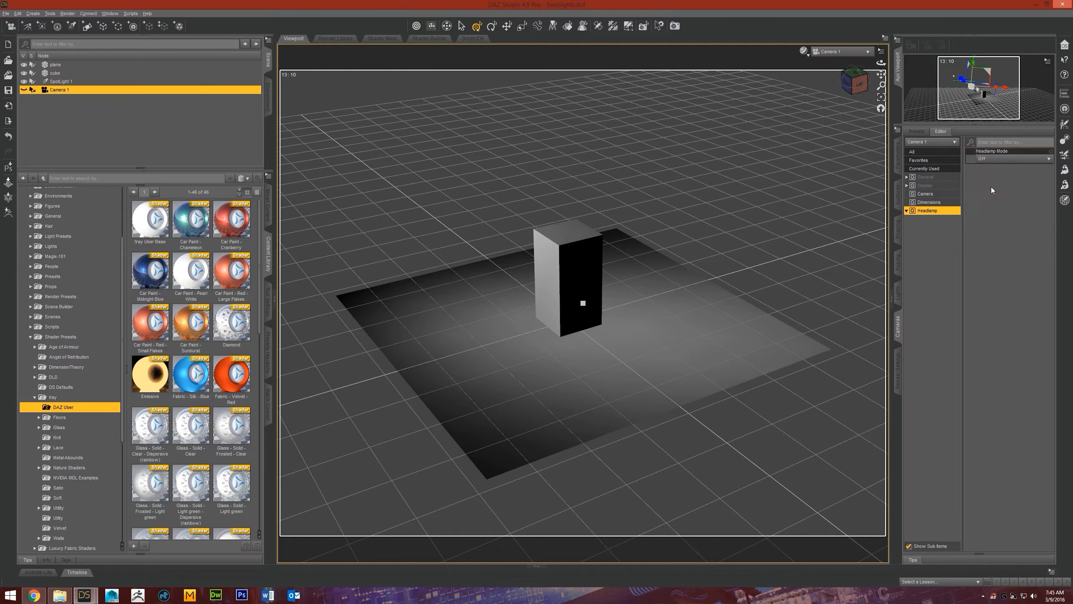
click(906, 210)
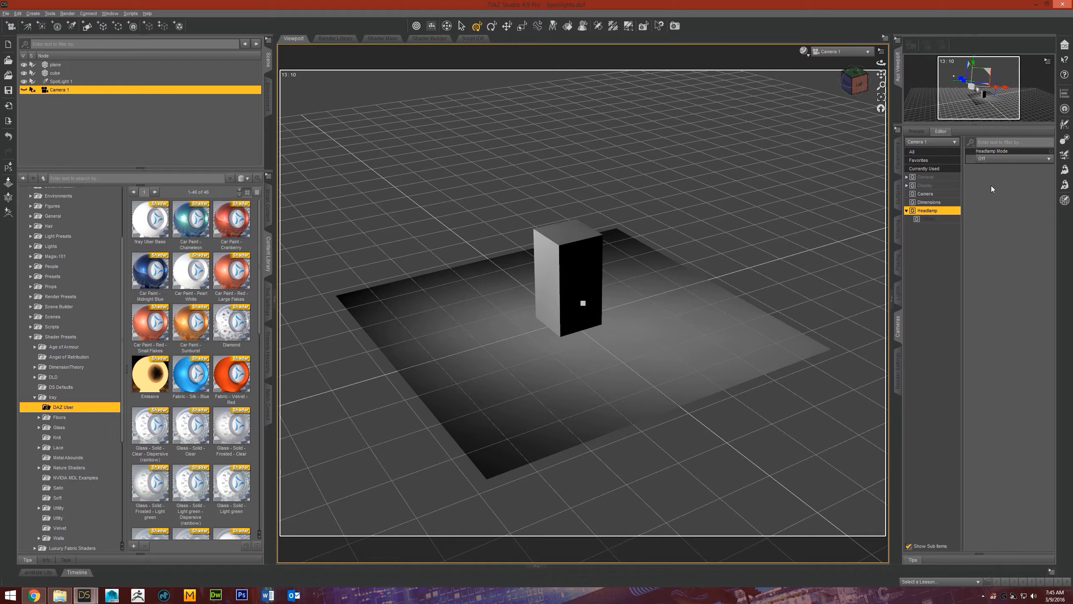
click(900, 370)
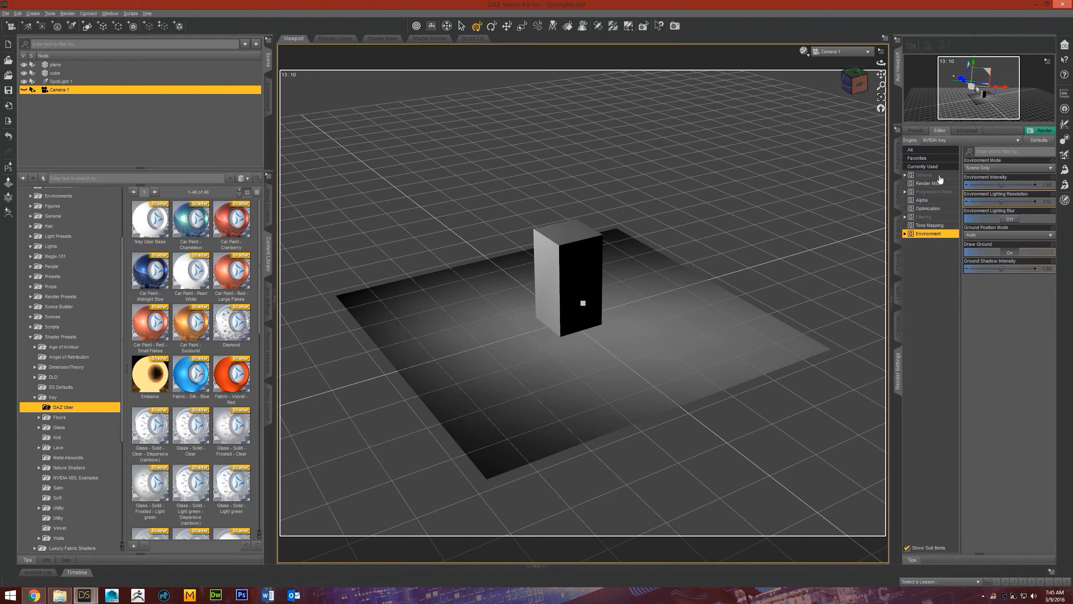
Step: Keep Auto Headlamp set to Never in the General render settings
click(923, 174)
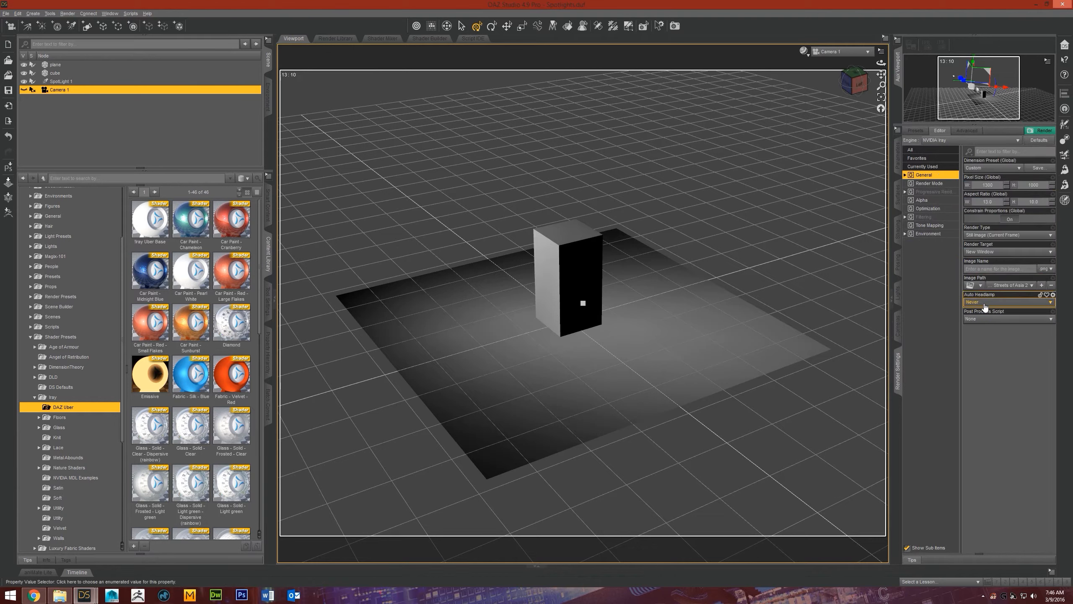
click(1006, 302)
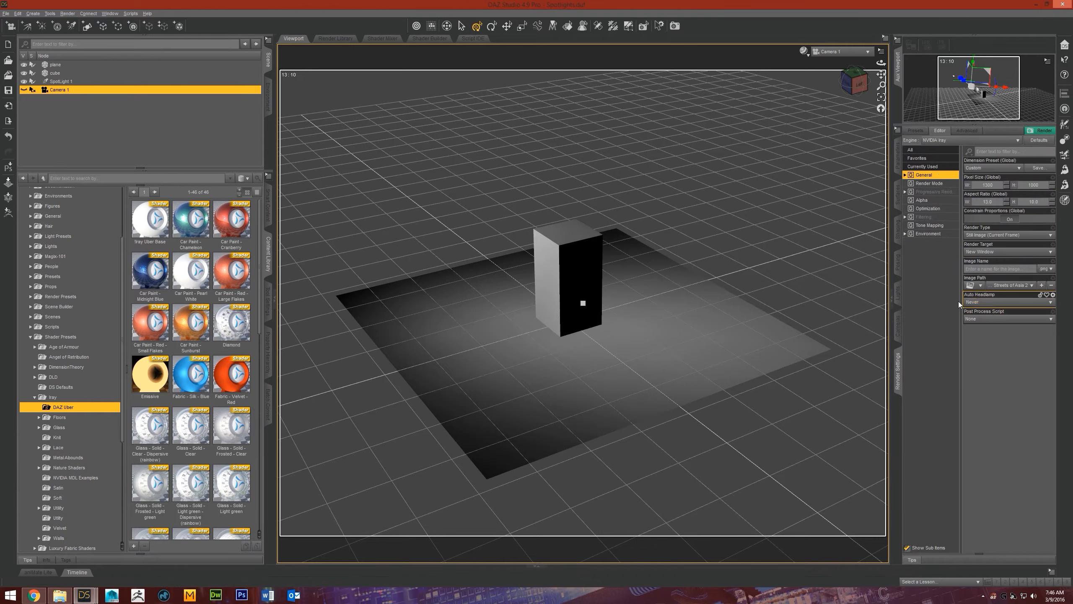
click(1005, 302)
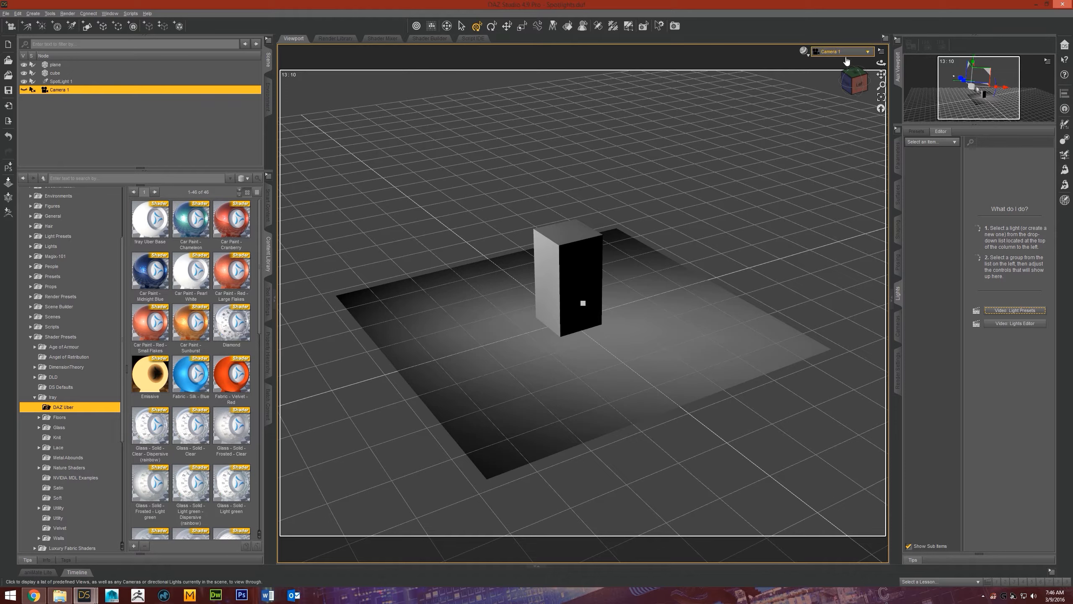
click(841, 51)
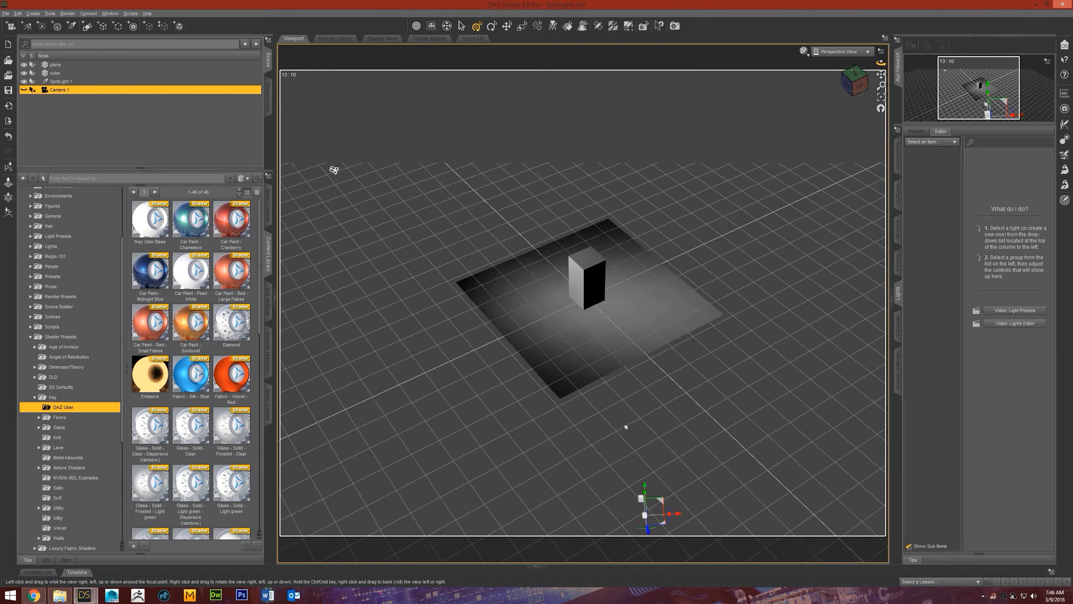
drag(582, 273, 585, 287)
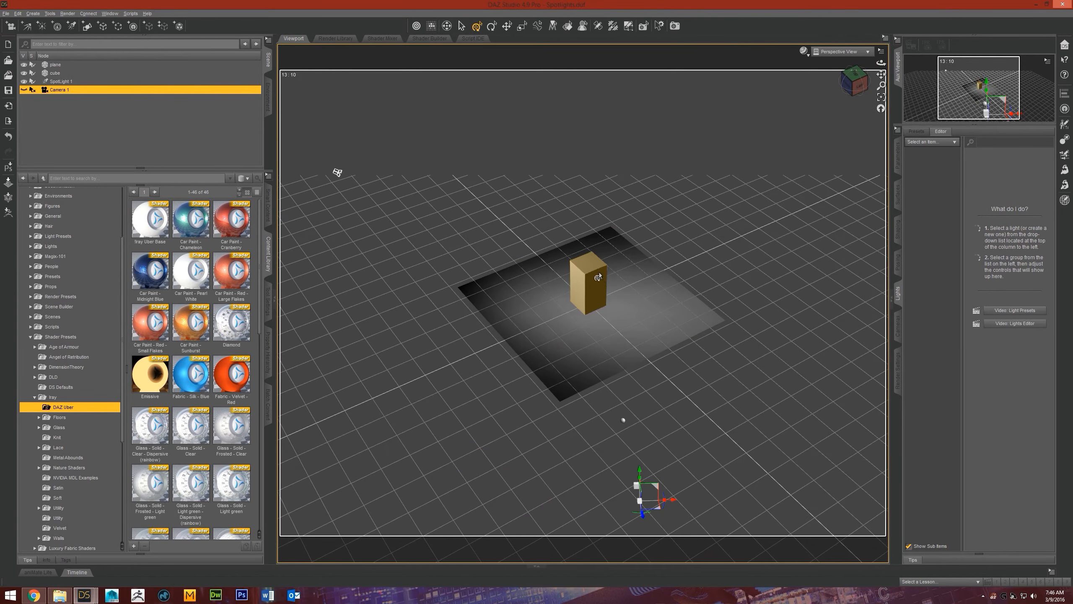
click(55, 73)
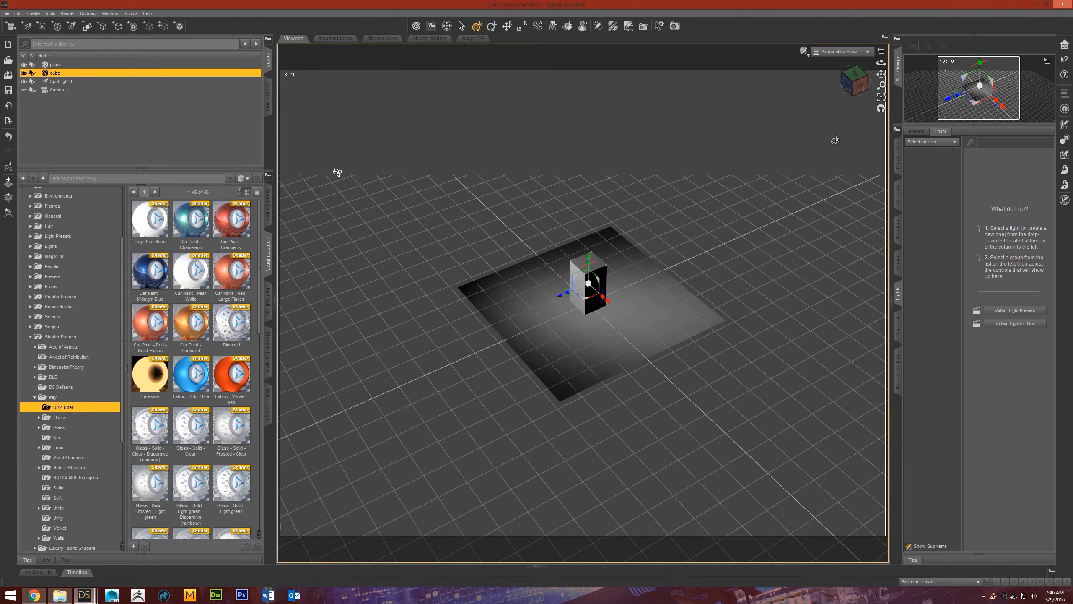
click(416, 26)
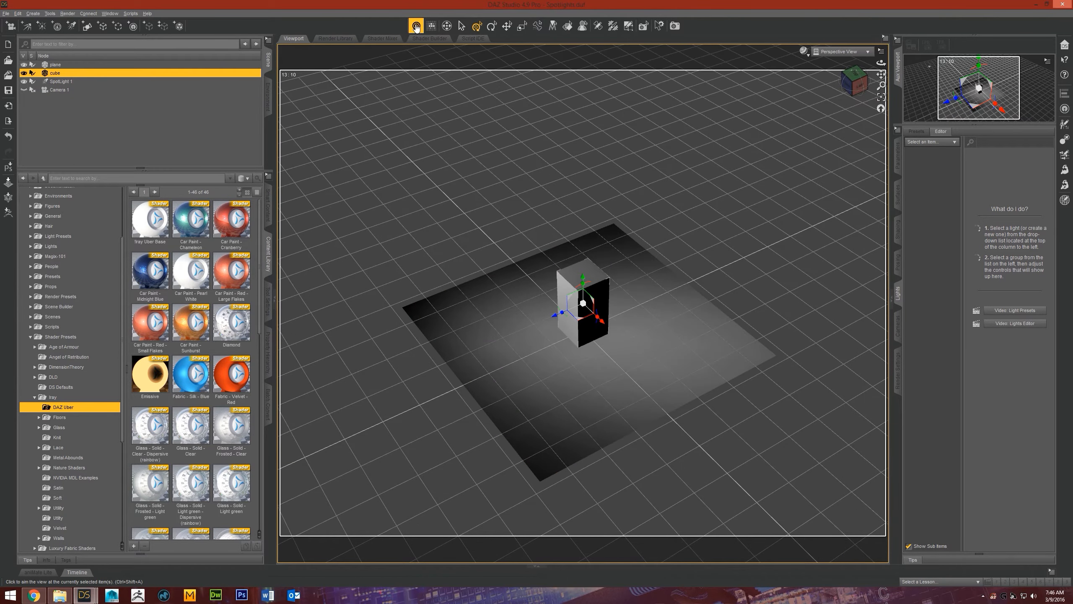
mouse_move(415, 25)
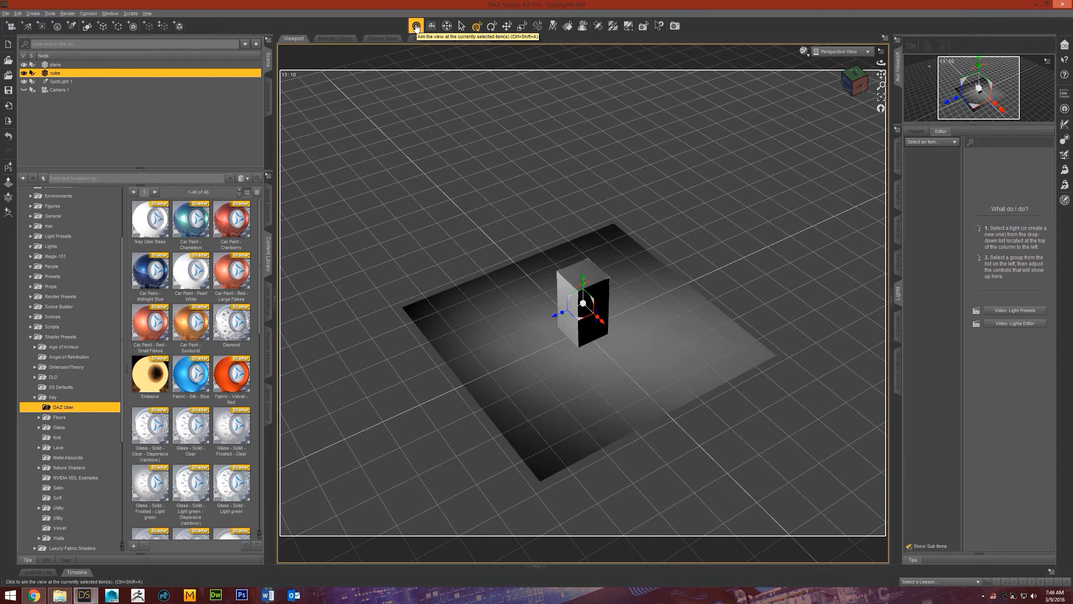
mouse_move(912, 49)
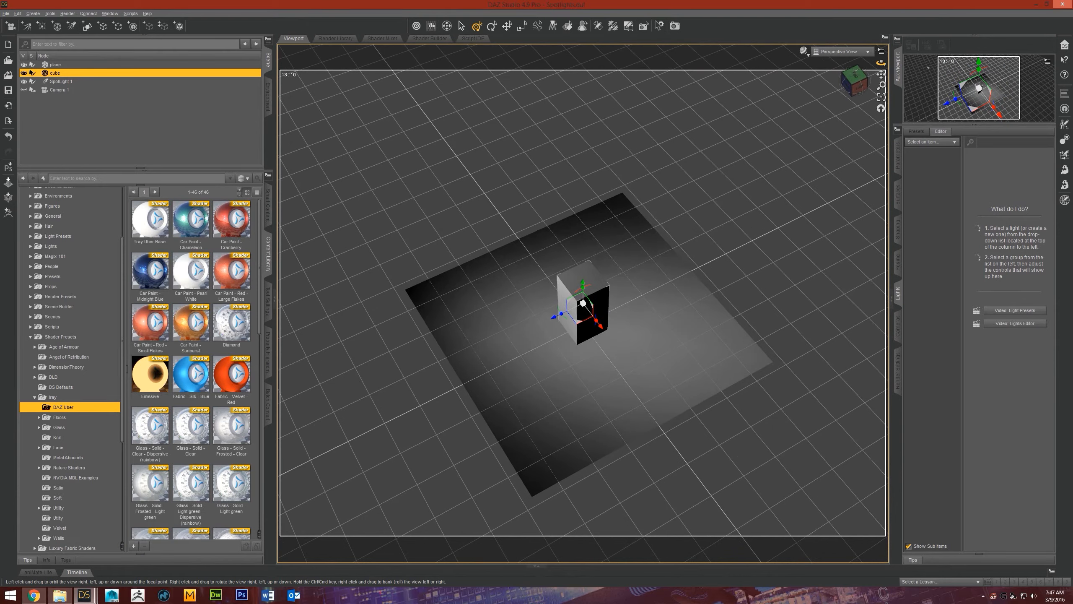
click(86, 26)
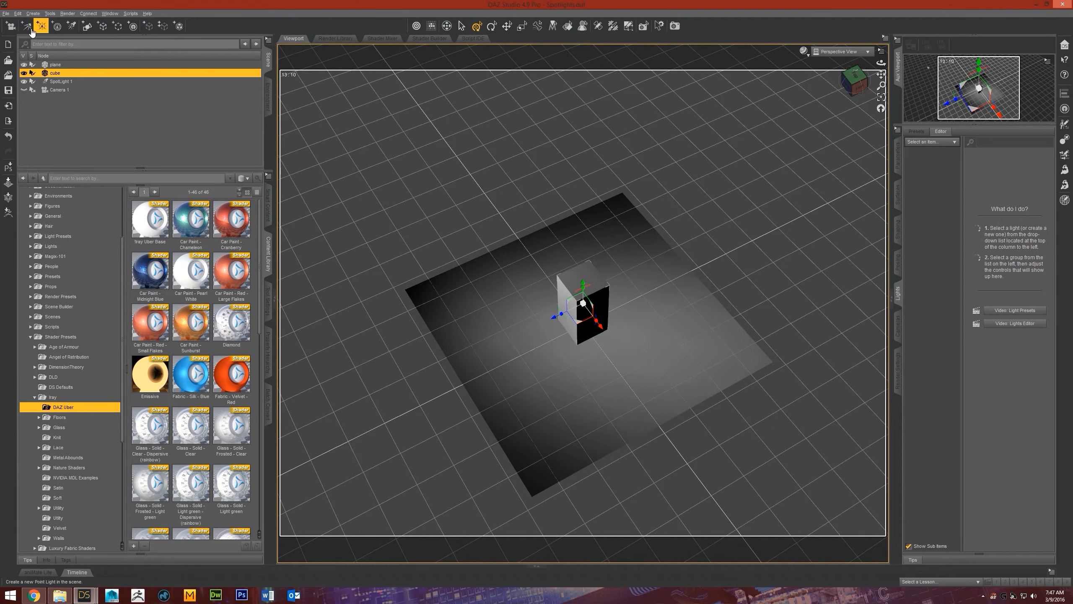
mouse_move(70, 25)
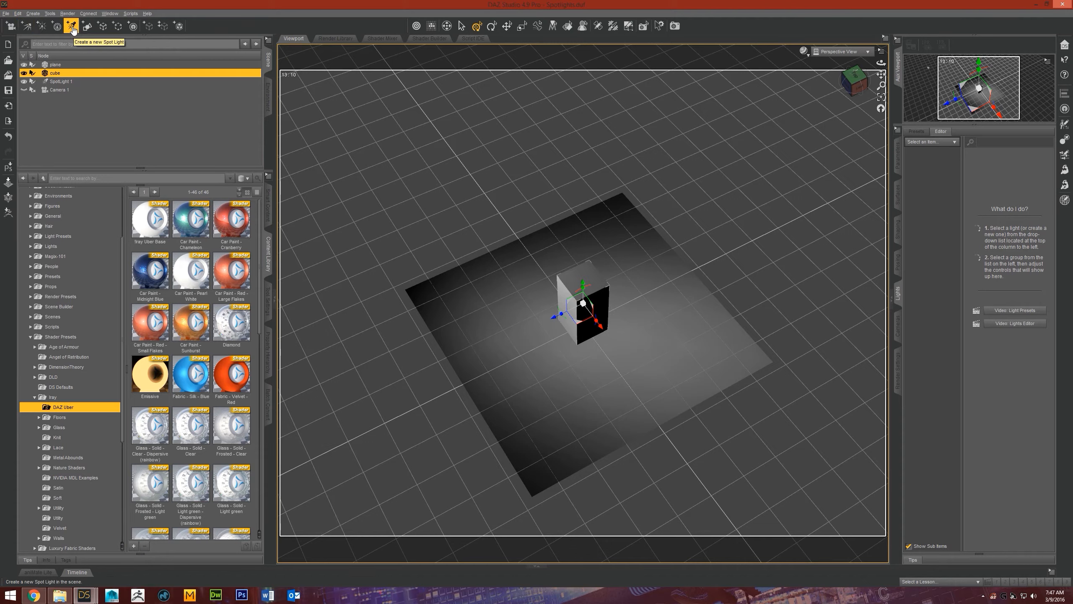
Step: Create SpotLight 2 with Apply Active Viewport Transforms from the current perspective view
click(71, 26)
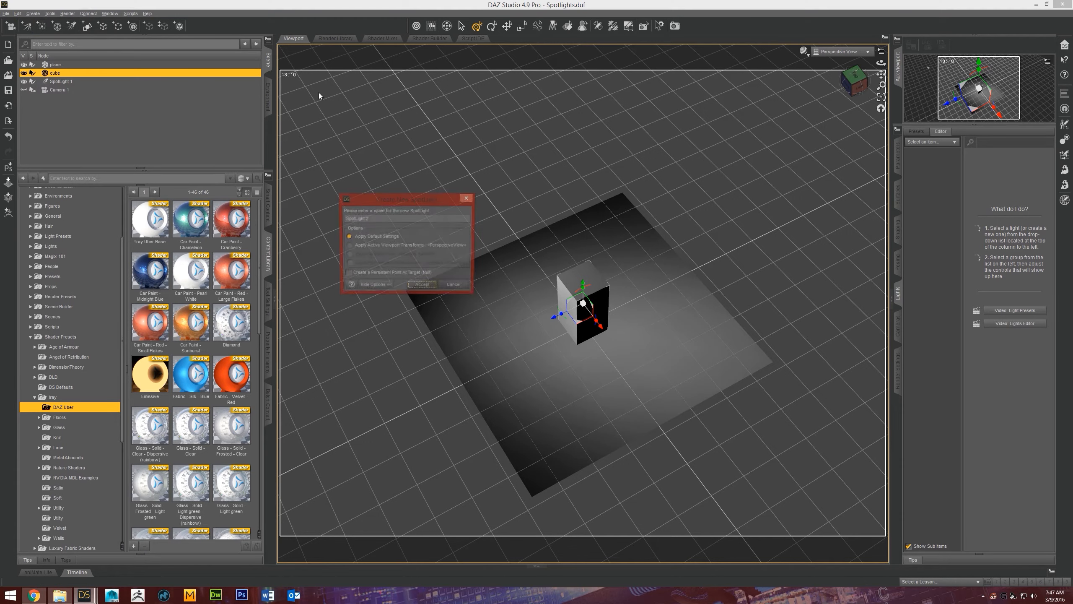
click(349, 244)
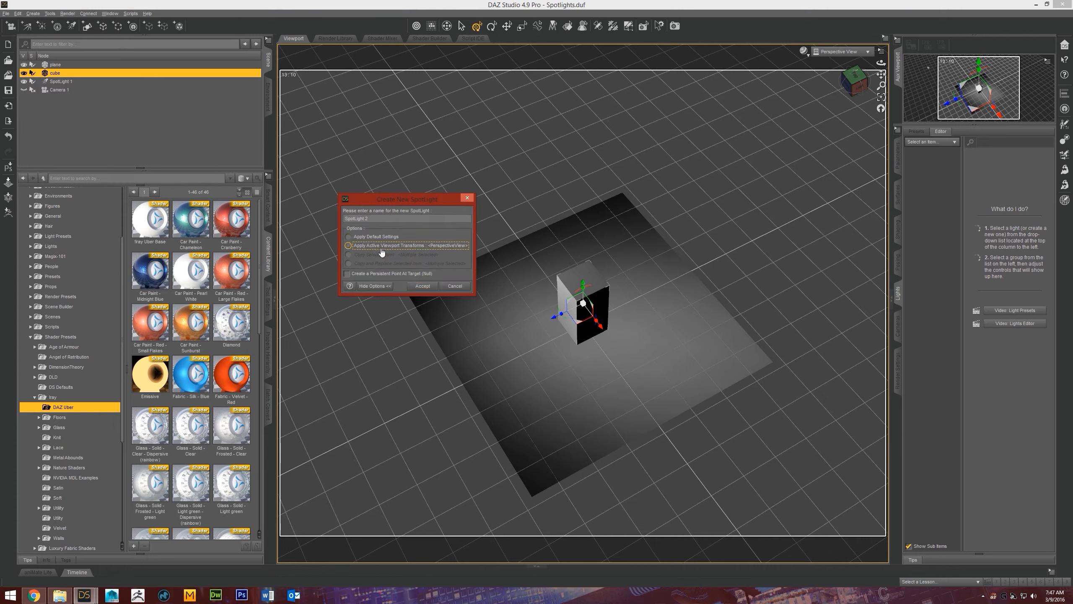
click(422, 286)
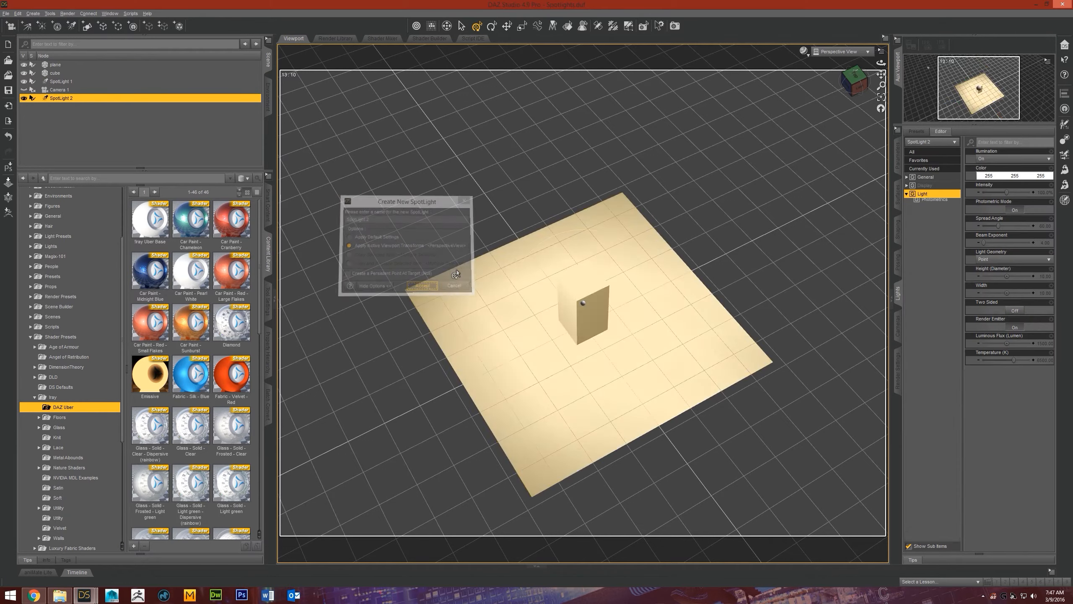
click(422, 285)
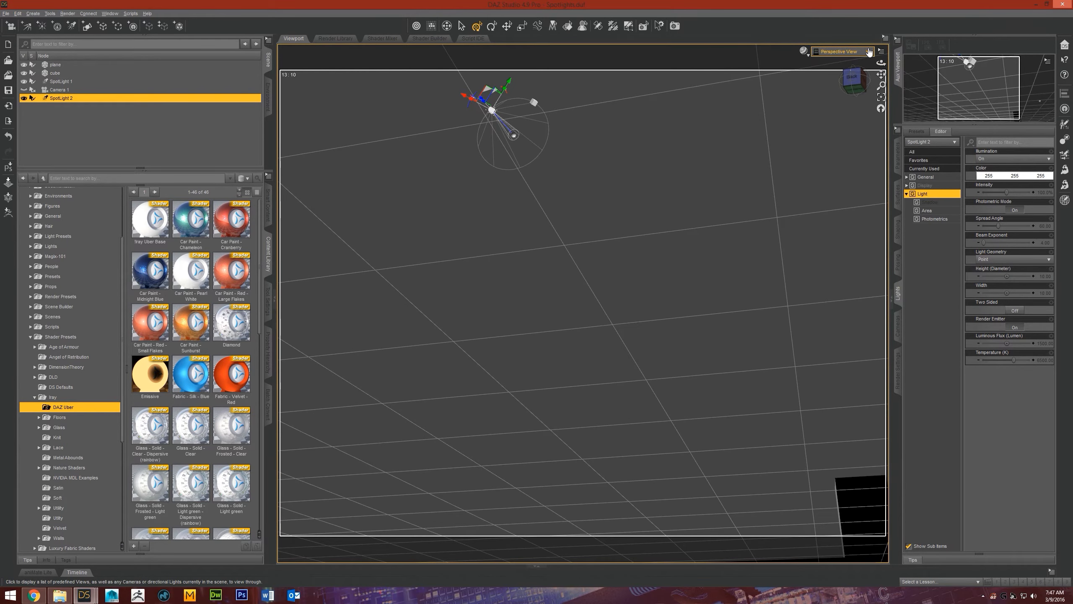
mouse_move(882, 51)
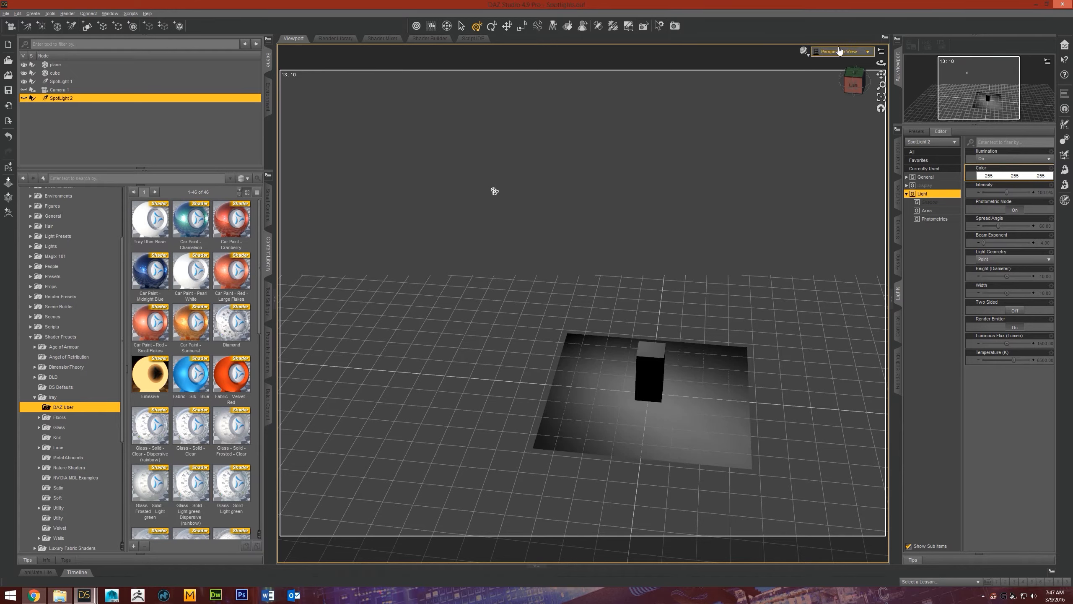
mouse_move(841, 51)
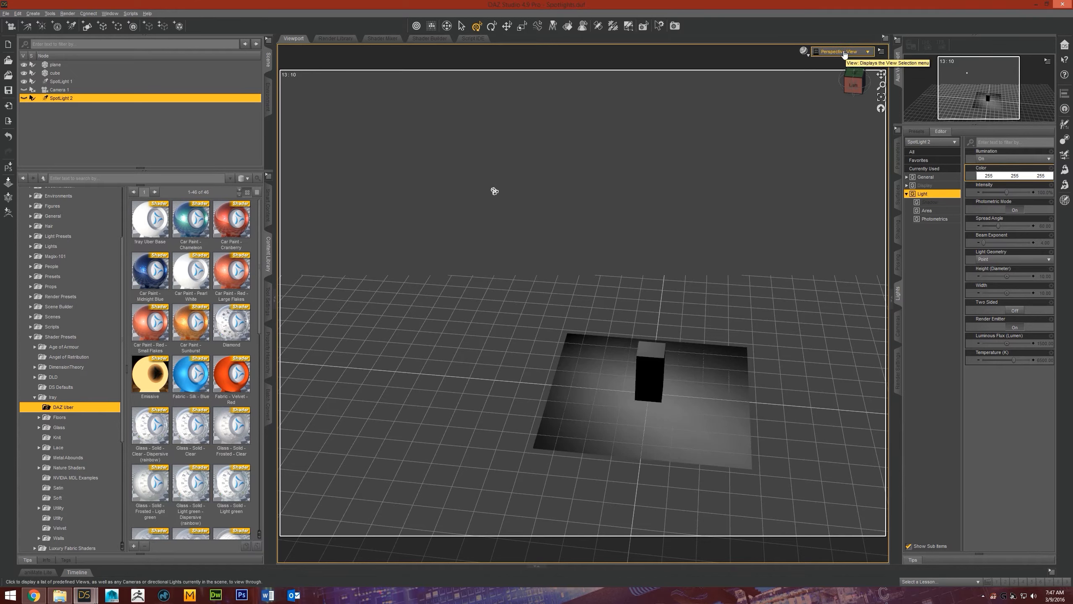
click(843, 51)
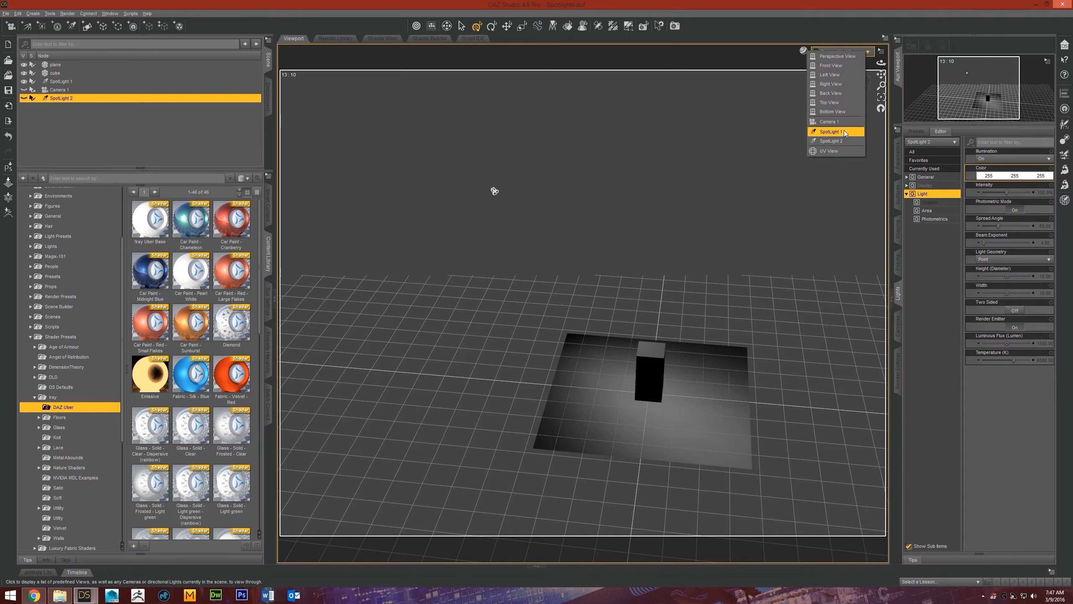
mouse_move(837, 121)
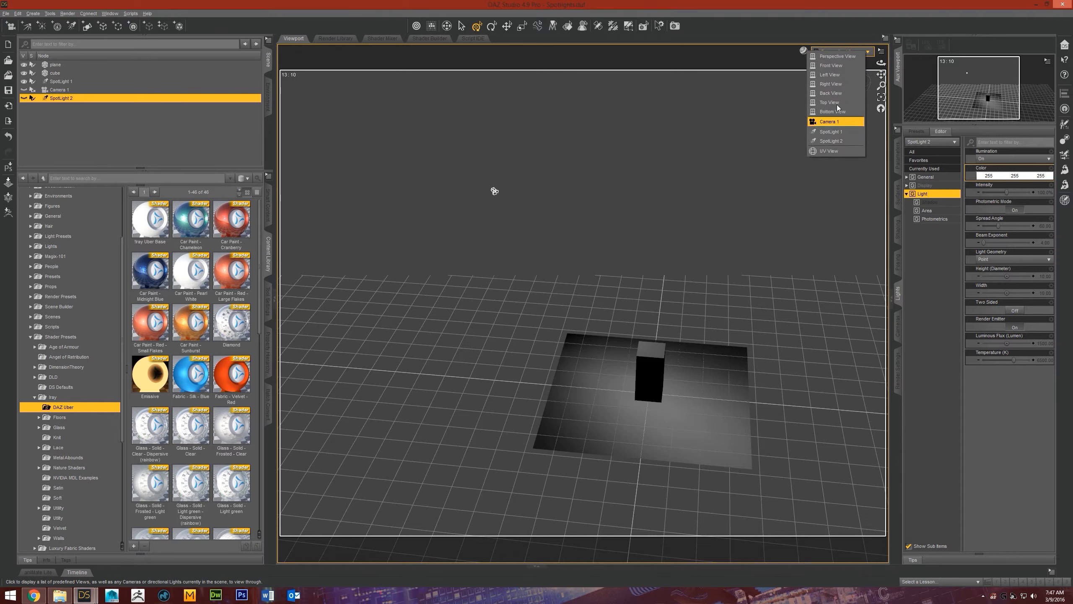
mouse_move(832, 131)
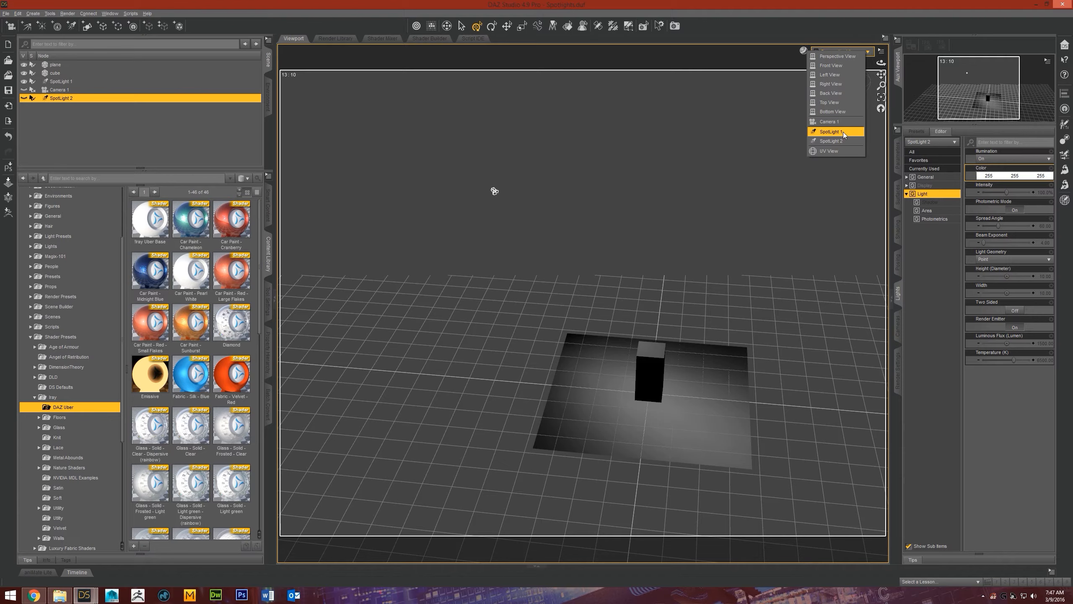
click(830, 131)
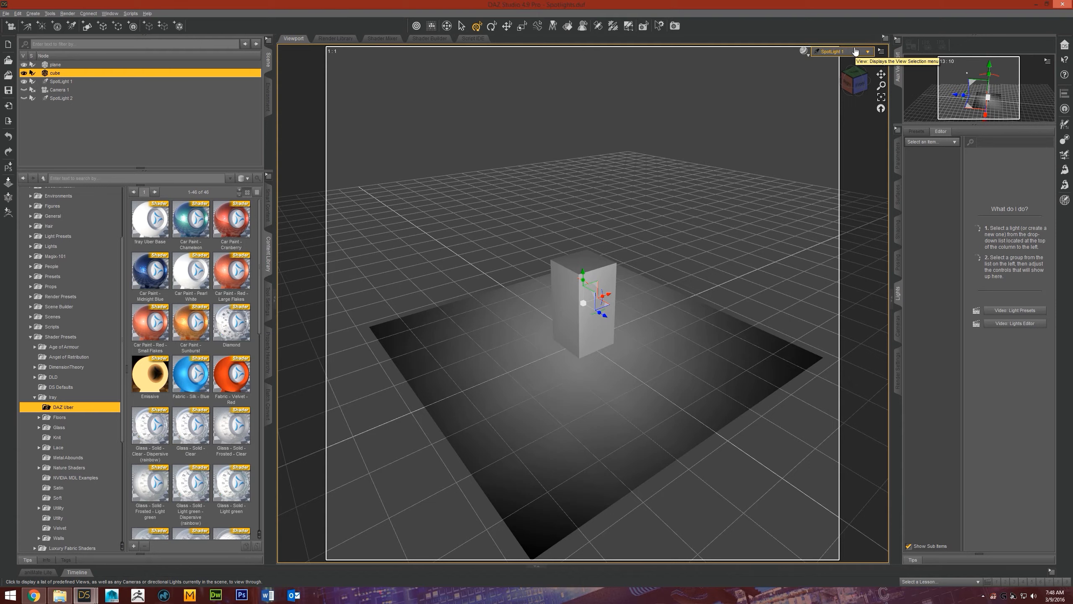
click(869, 51)
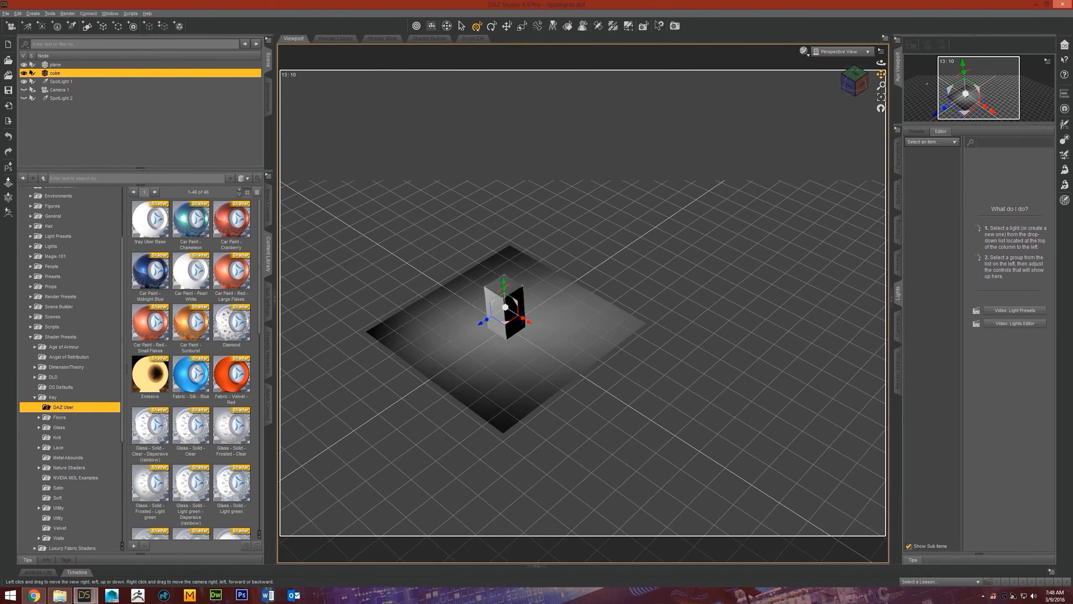
click(843, 51)
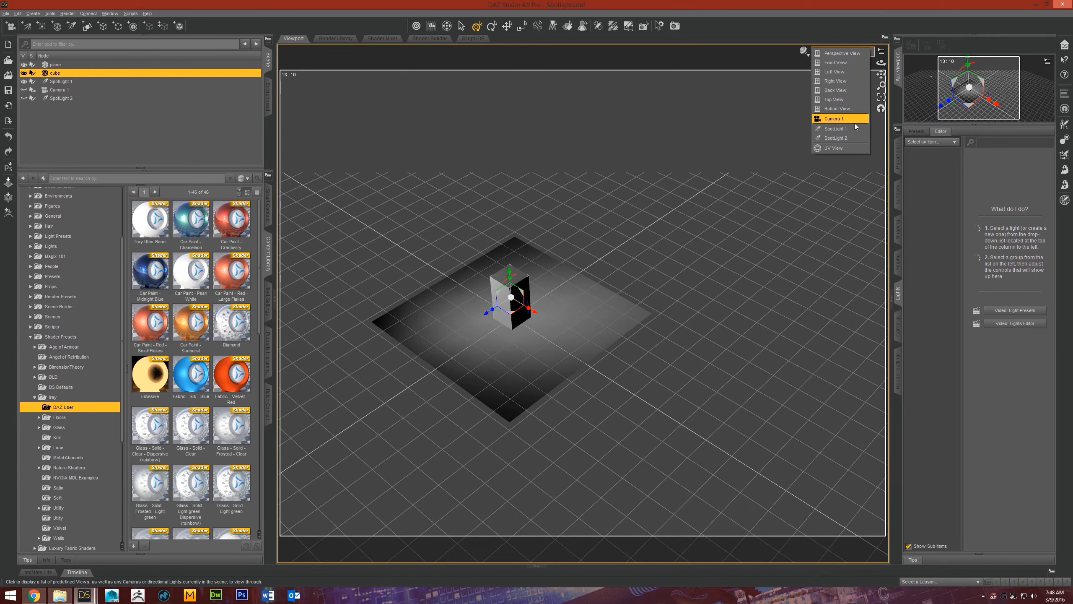
click(834, 118)
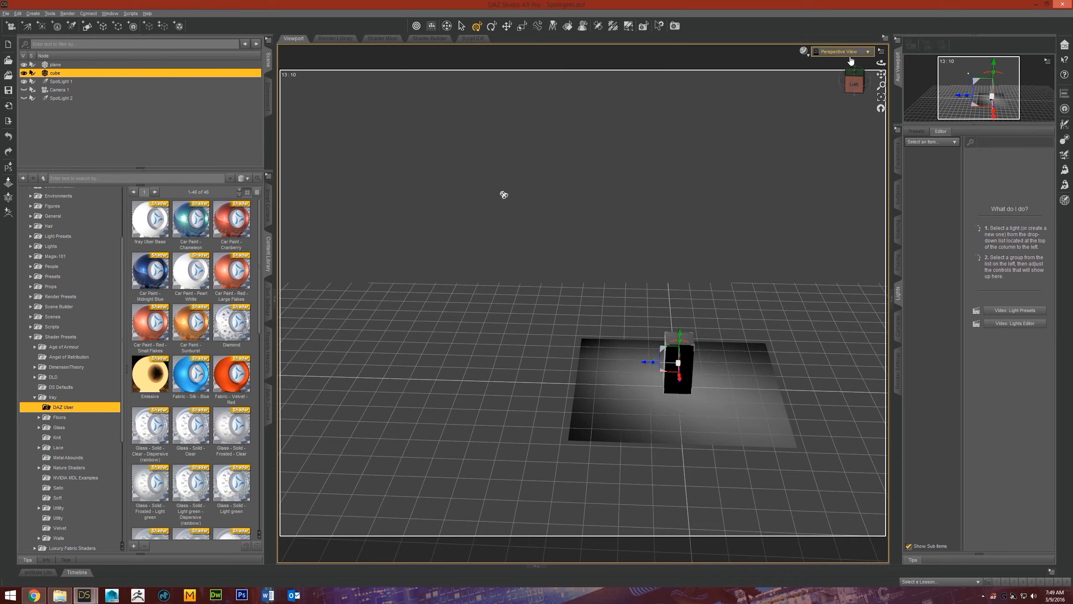
click(841, 51)
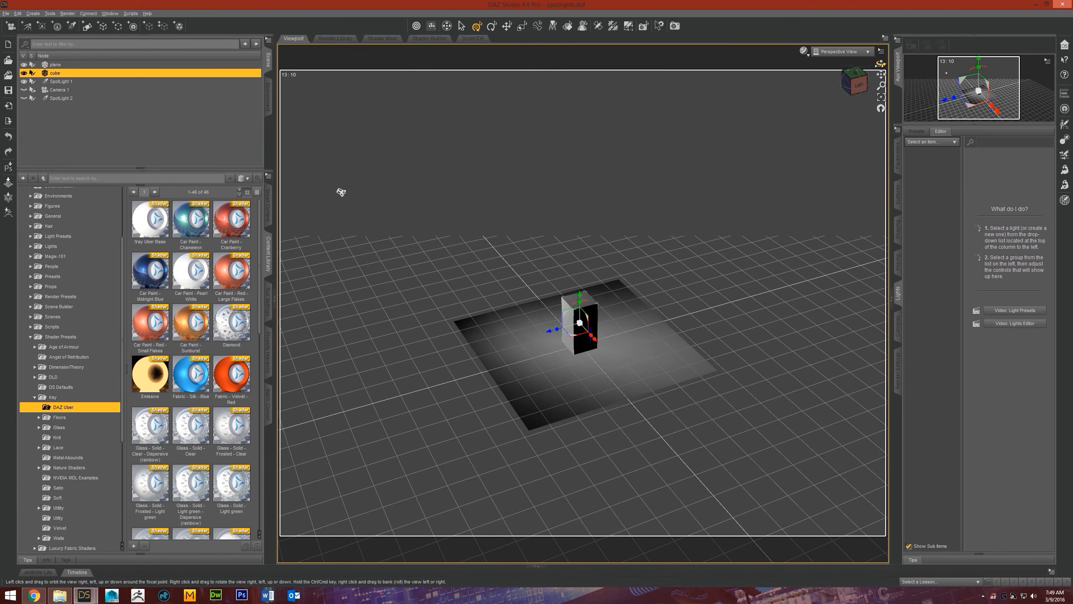
mouse_move(716, 198)
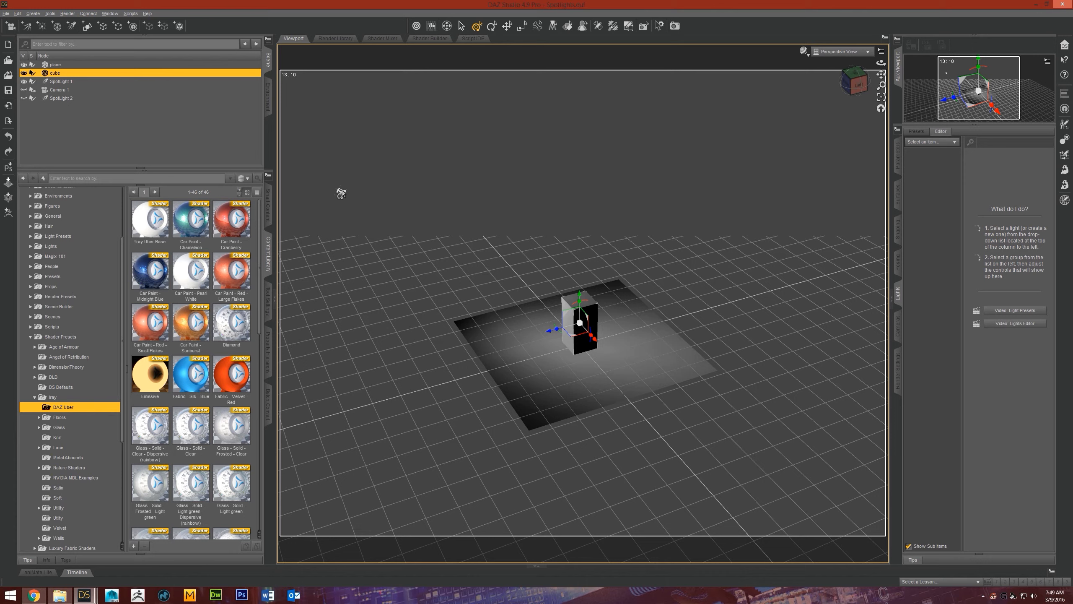
Step: Select SpotLight 1 and switch on its Render Emitter option
click(60, 81)
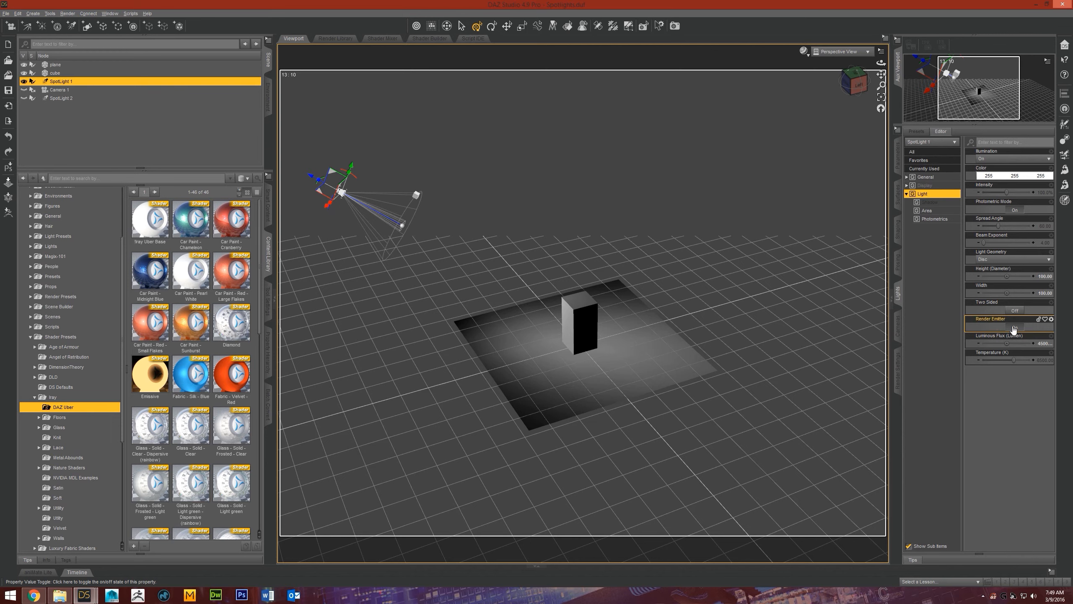
click(1039, 318)
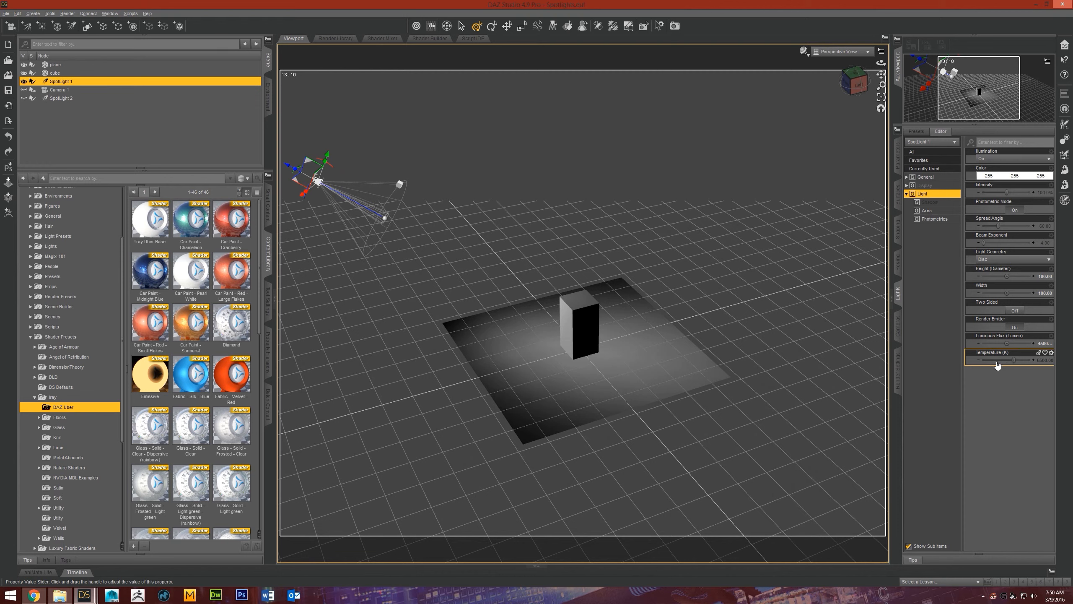
mouse_move(984, 370)
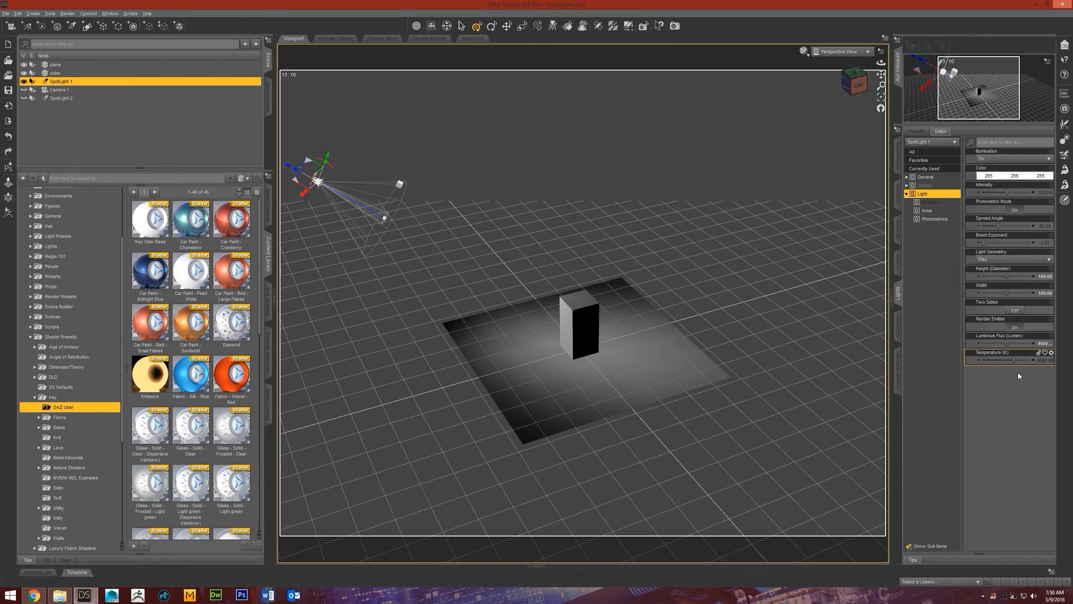
mouse_move(536, 232)
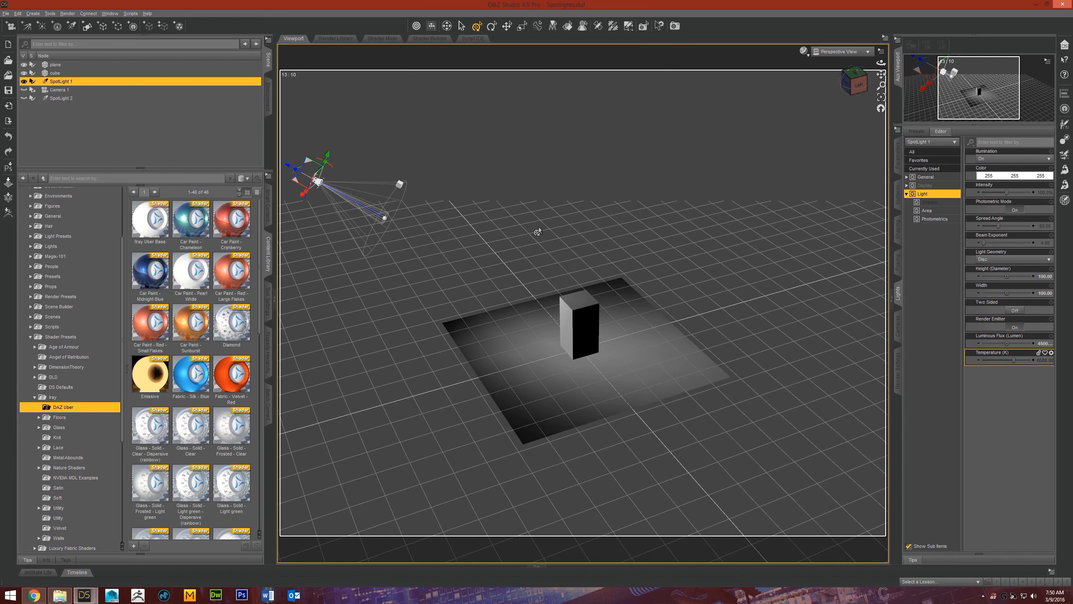
mouse_move(823, 298)
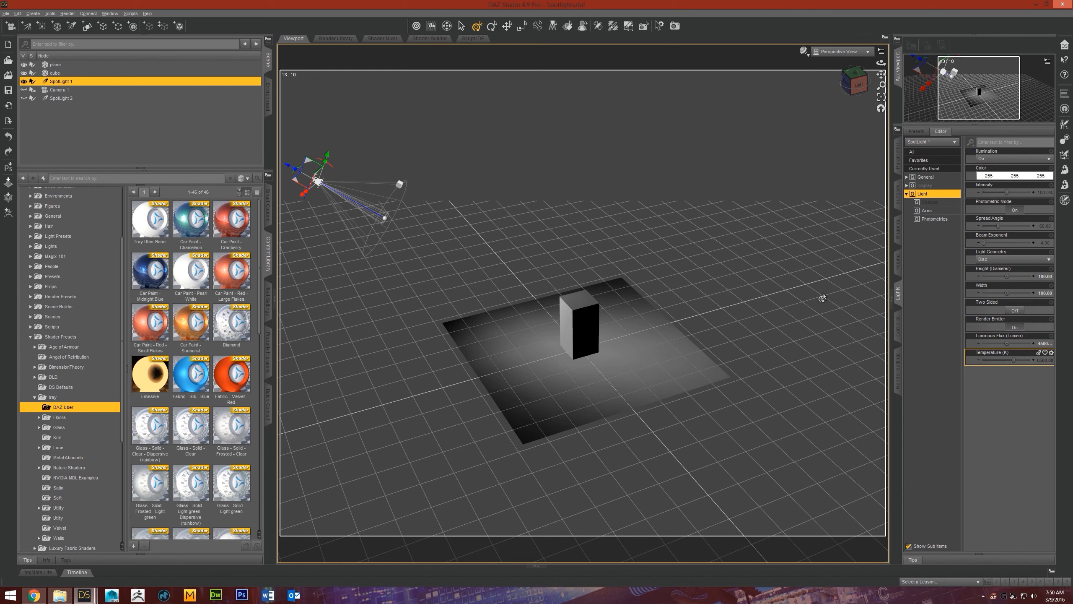
click(1006, 175)
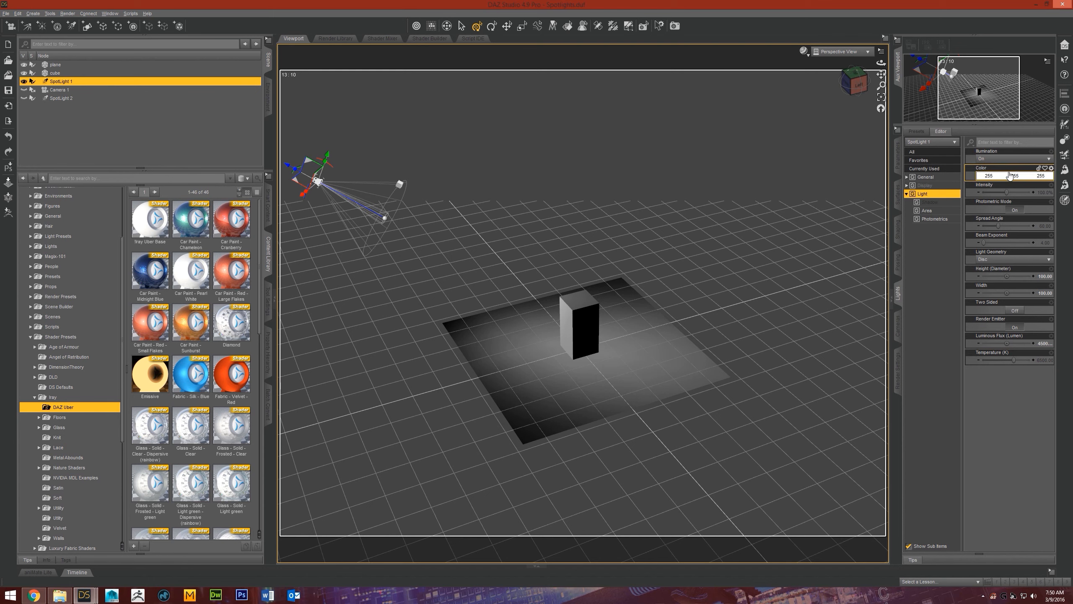
Step: Change SpotLight 1's colour from white to a pale bluish lavender
click(868, 51)
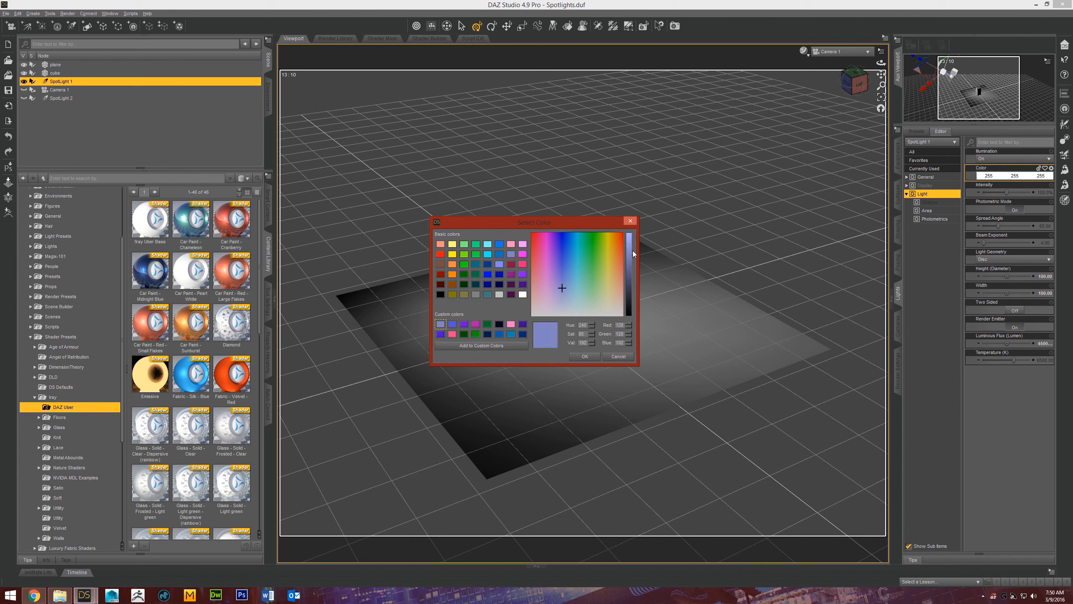
drag(630, 253, 631, 244)
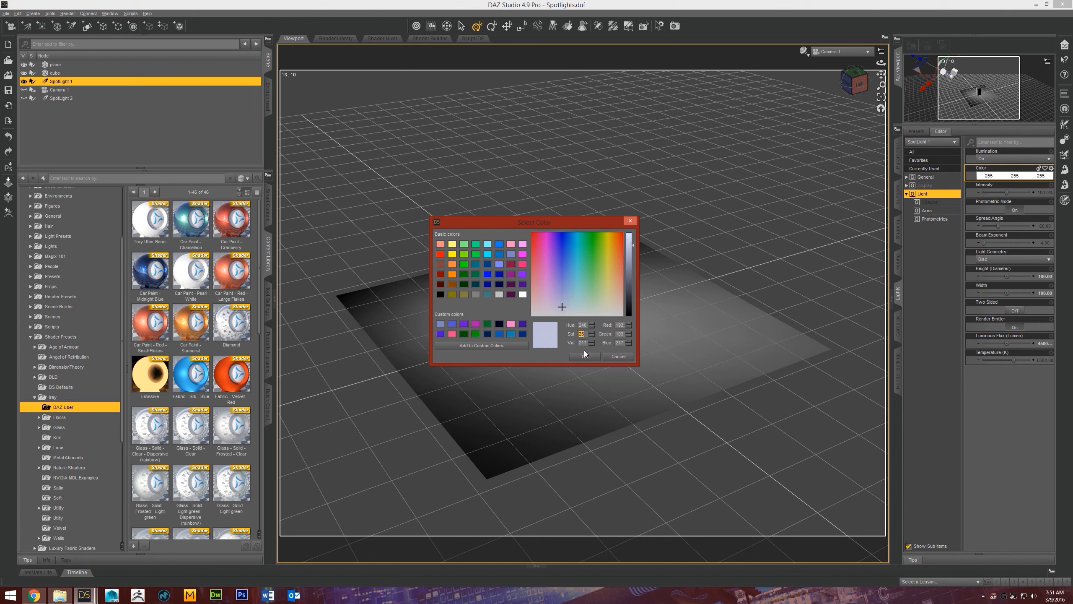
click(561, 302)
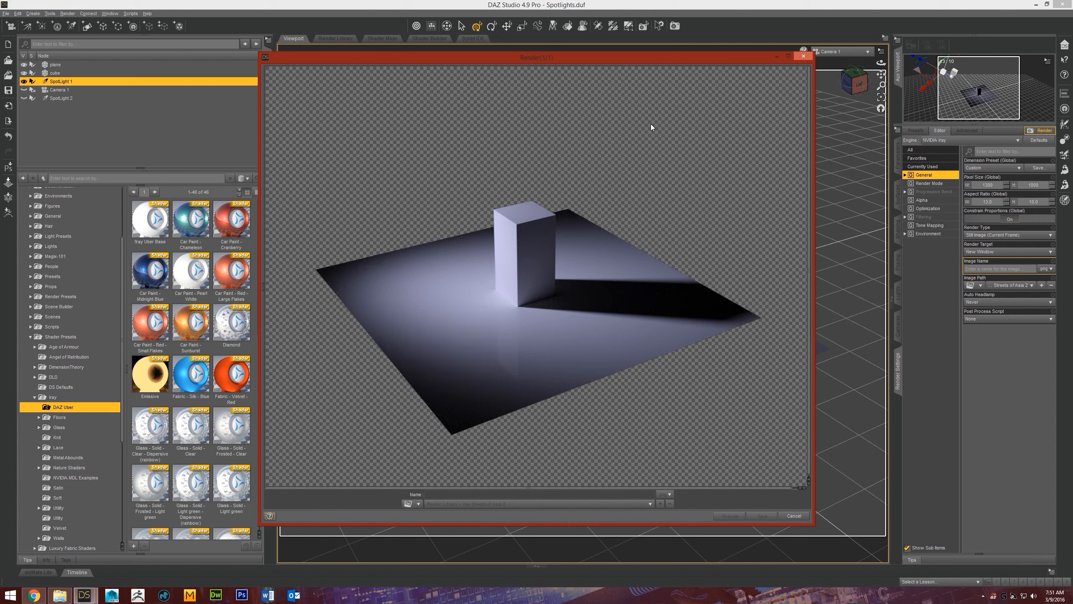
mouse_move(650, 128)
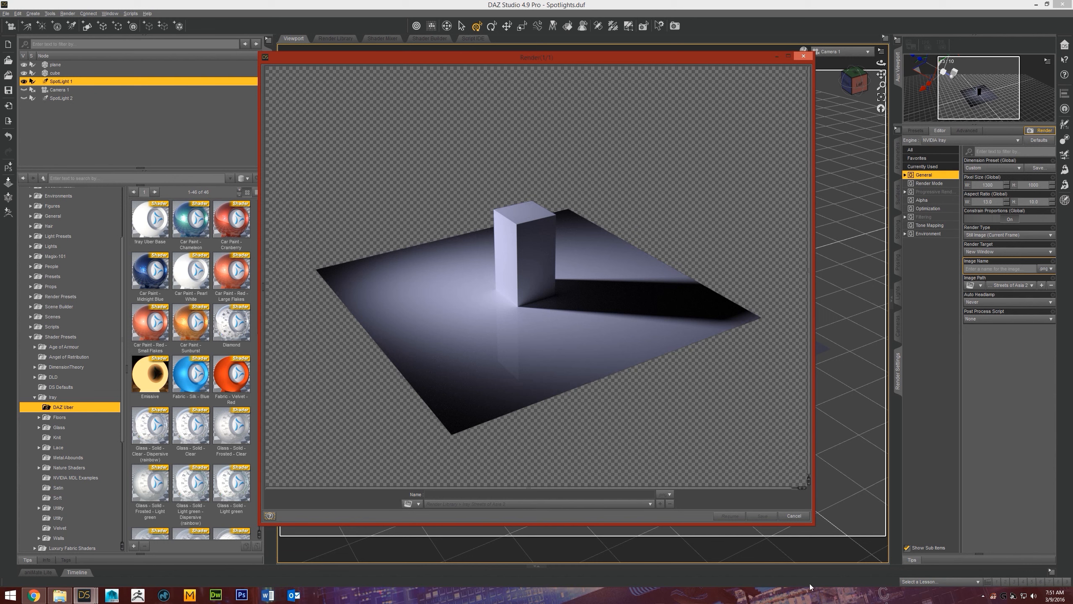
Step: Cancel the running Iray render of the bluish-lit cube on the plane
click(793, 515)
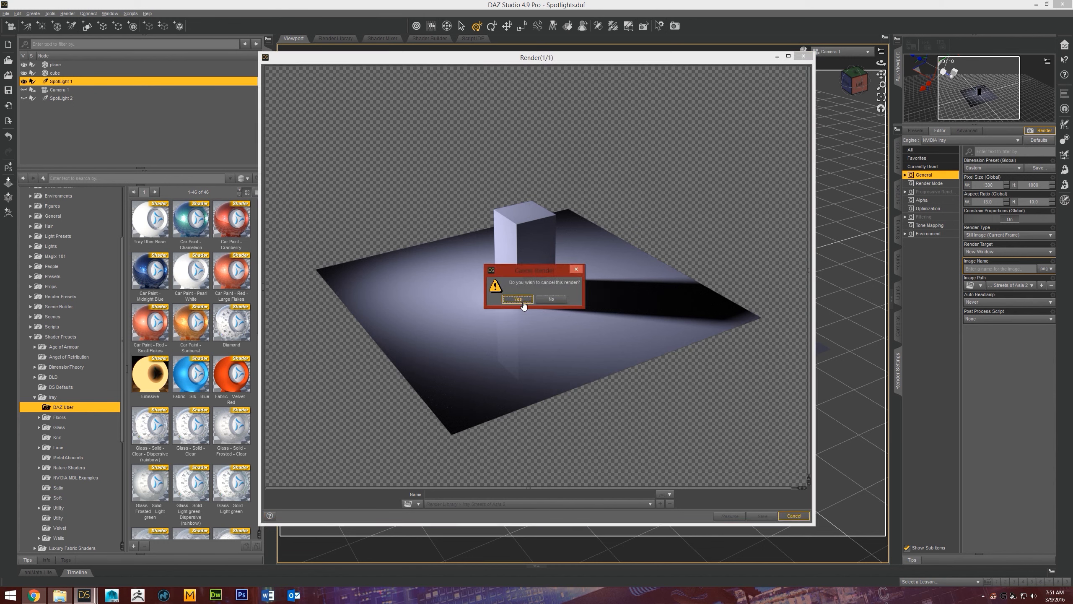